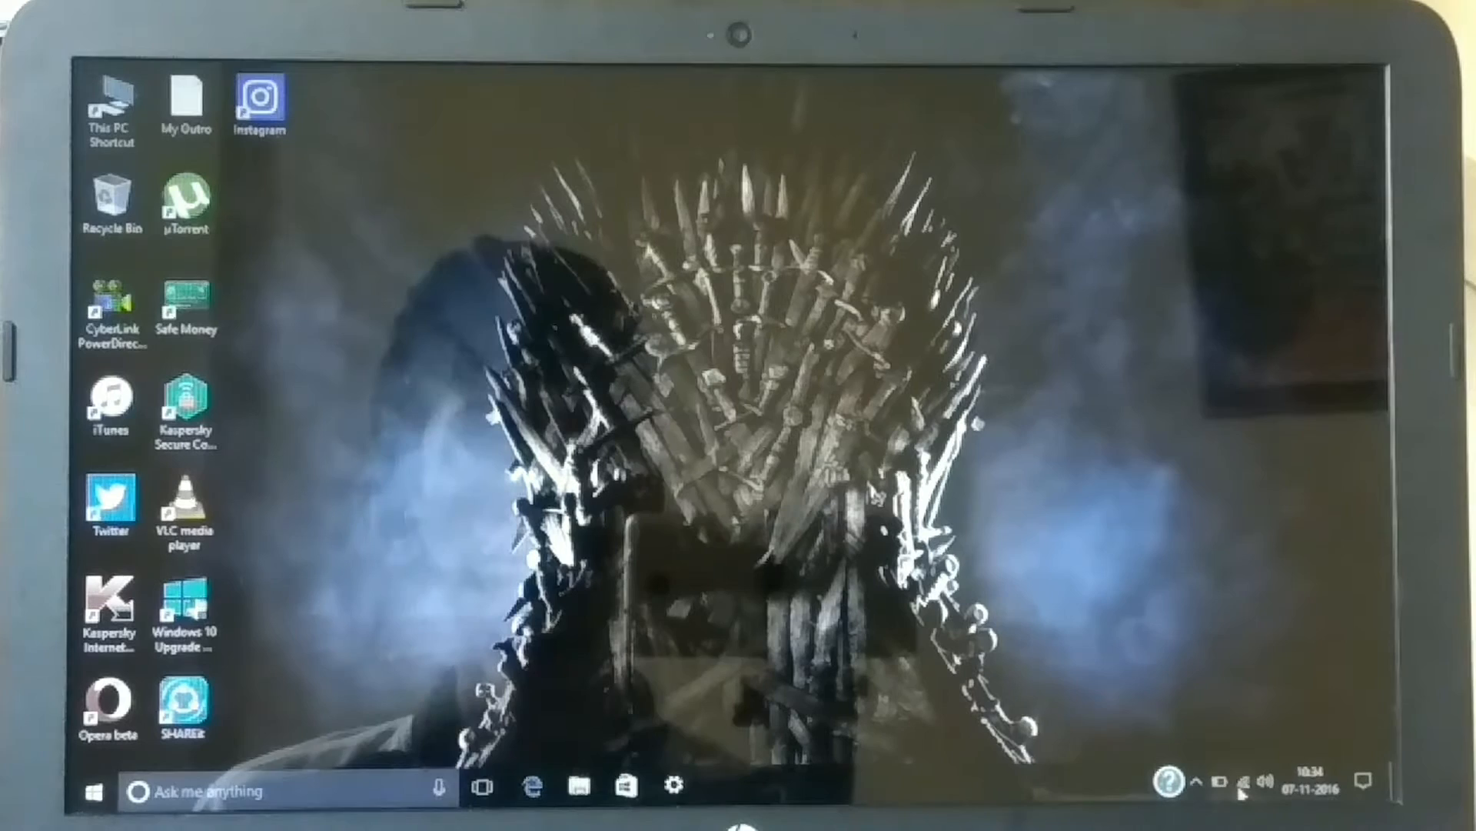
Launch Opera from the desktop so its Speed Dial start page appears
left_click(1241, 782)
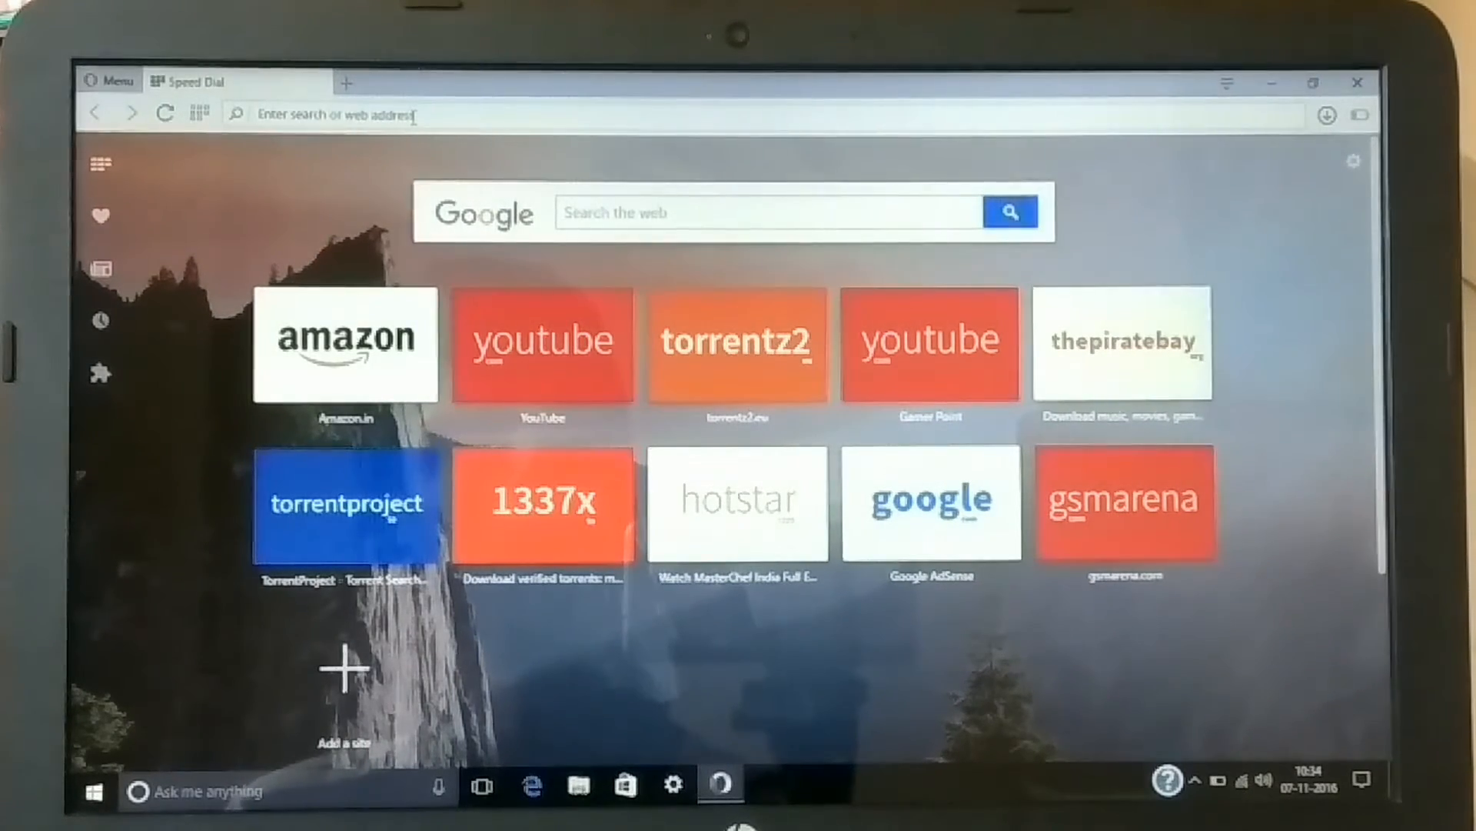
Go to the router admin at 192.168.1.1 and review the LAN information page
type("192.168.1.1")
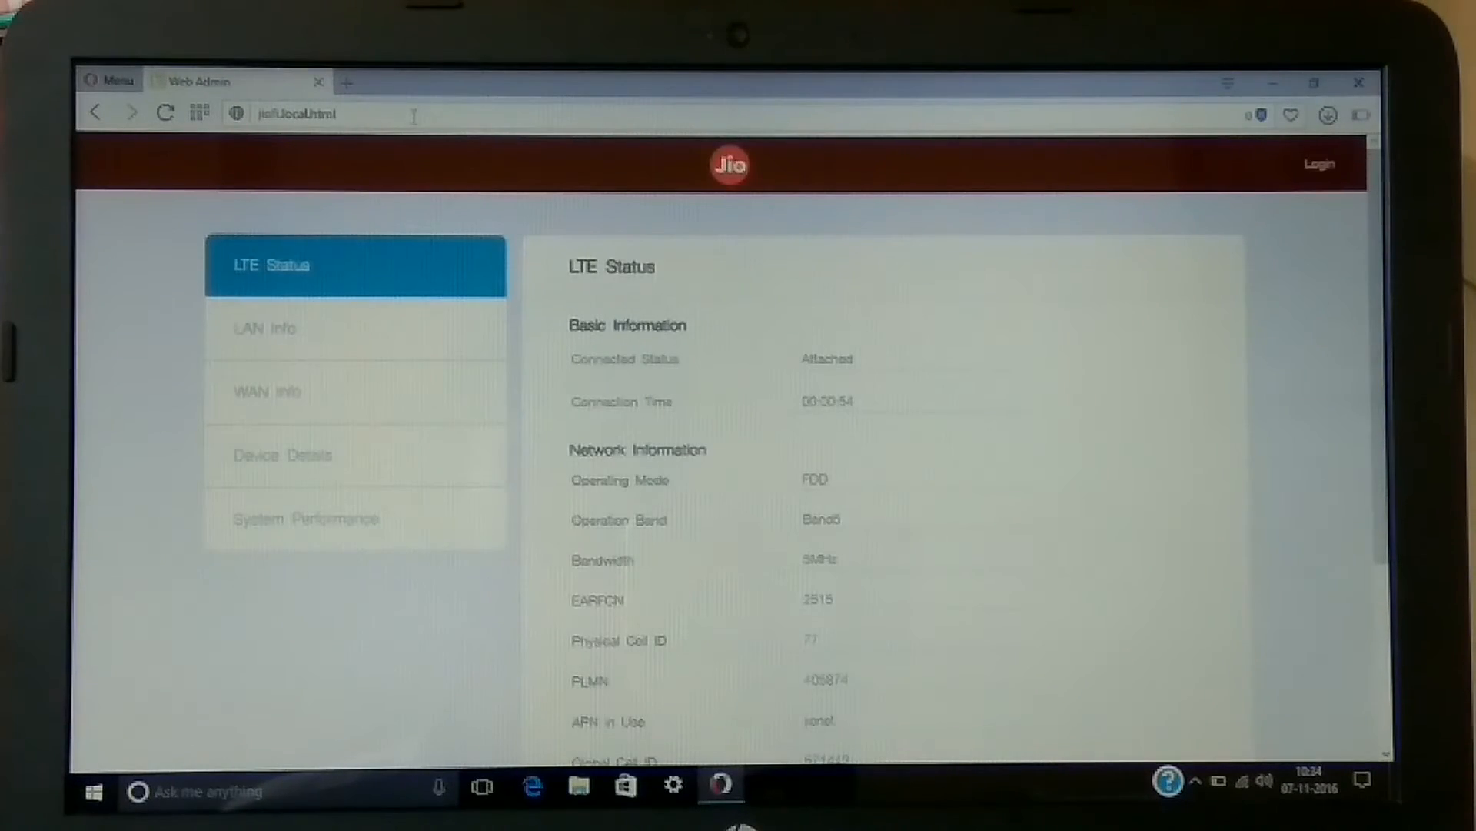
mouse_move(1106, 471)
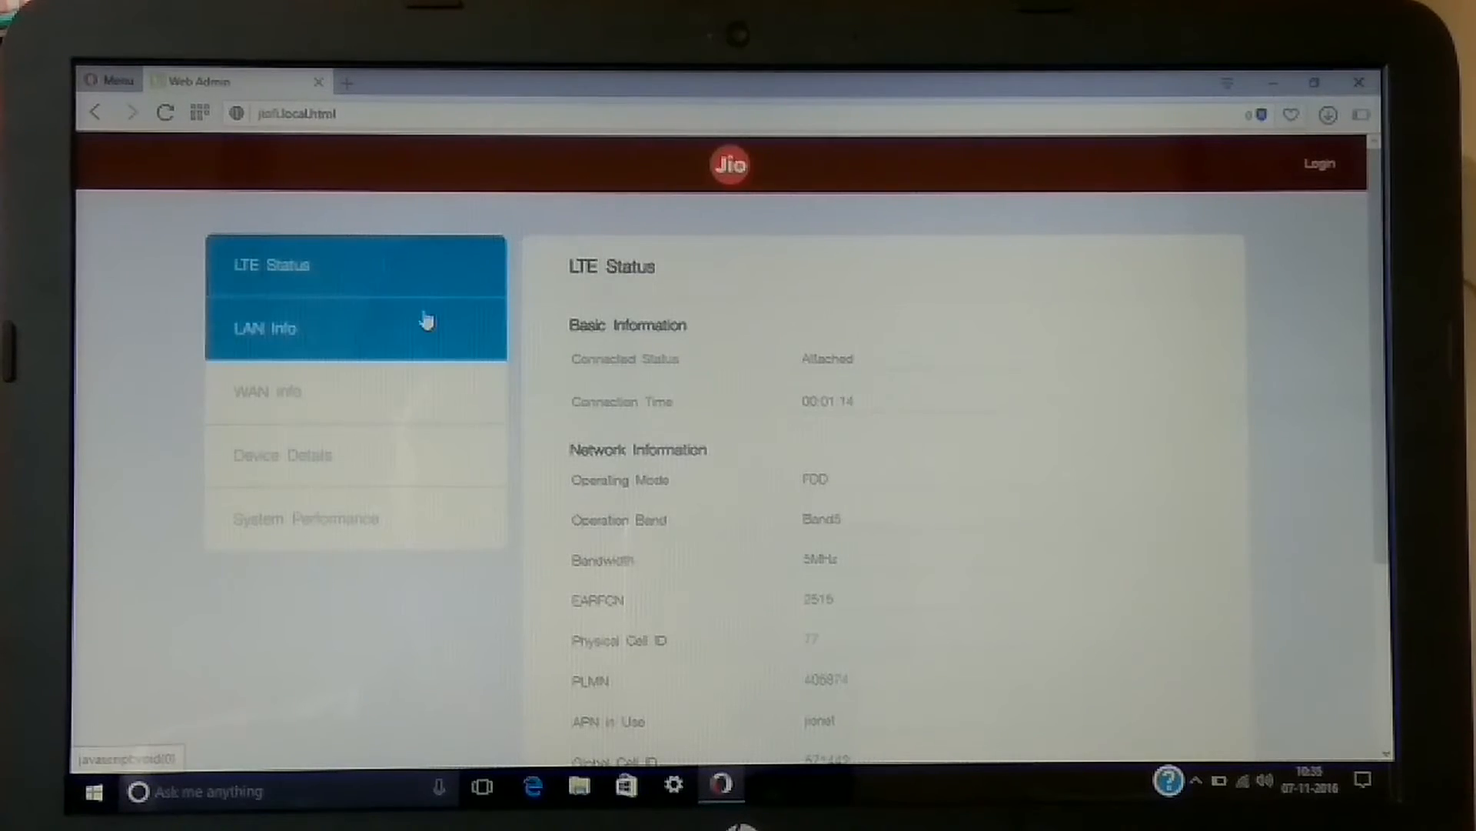
left_click(264, 327)
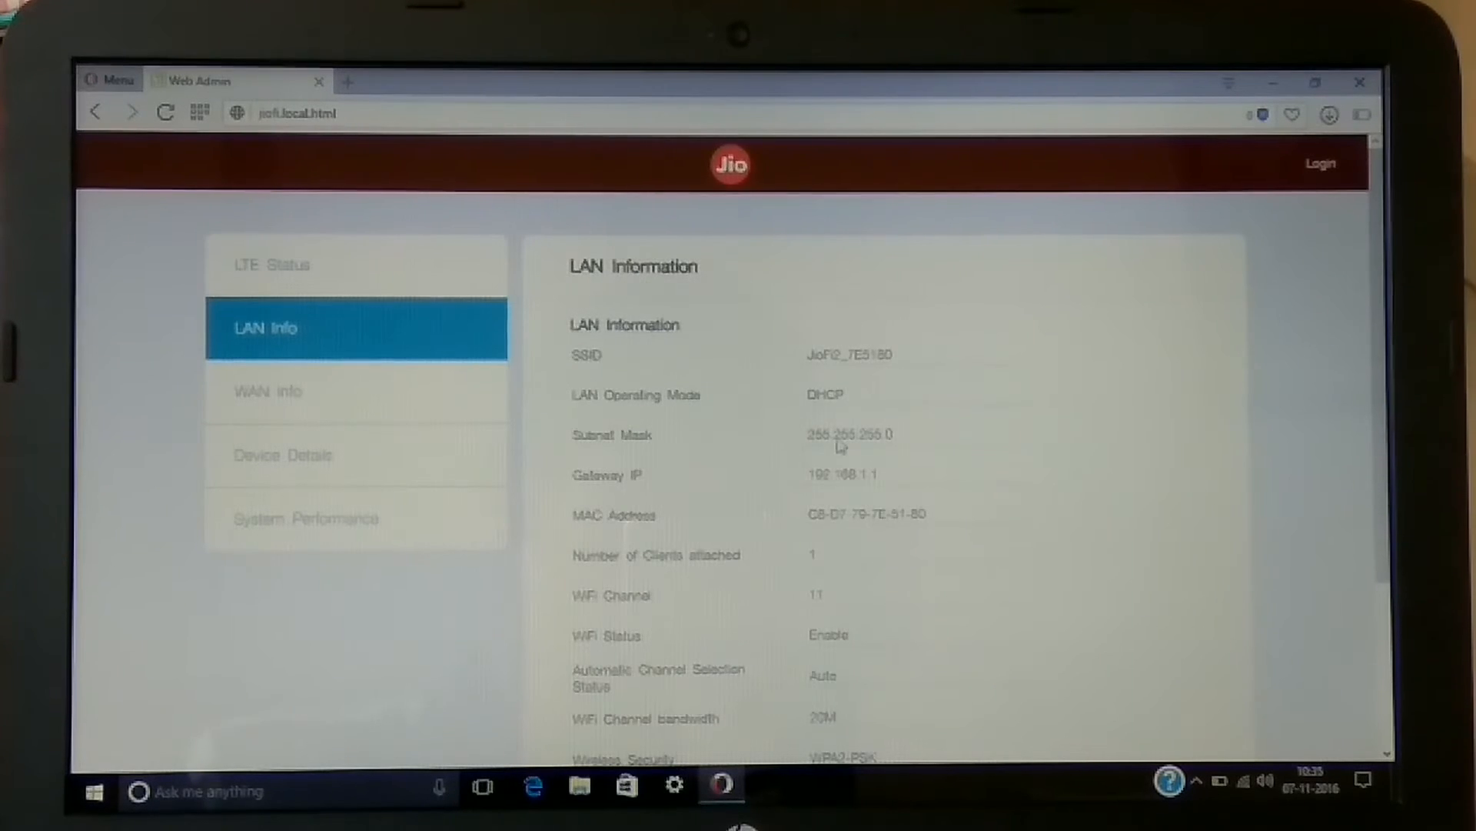
scroll("down", 3)
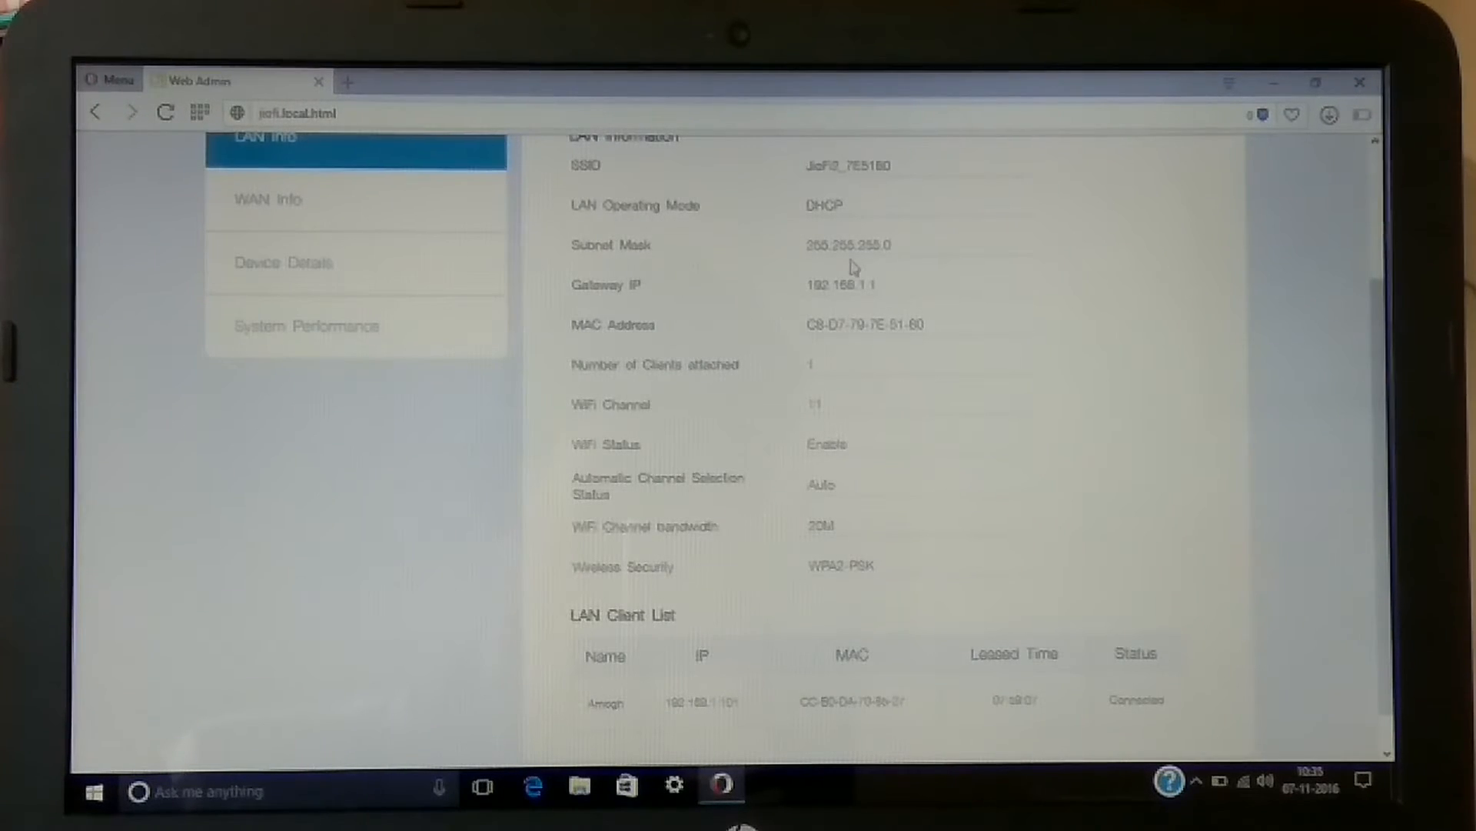
scroll("down", 3)
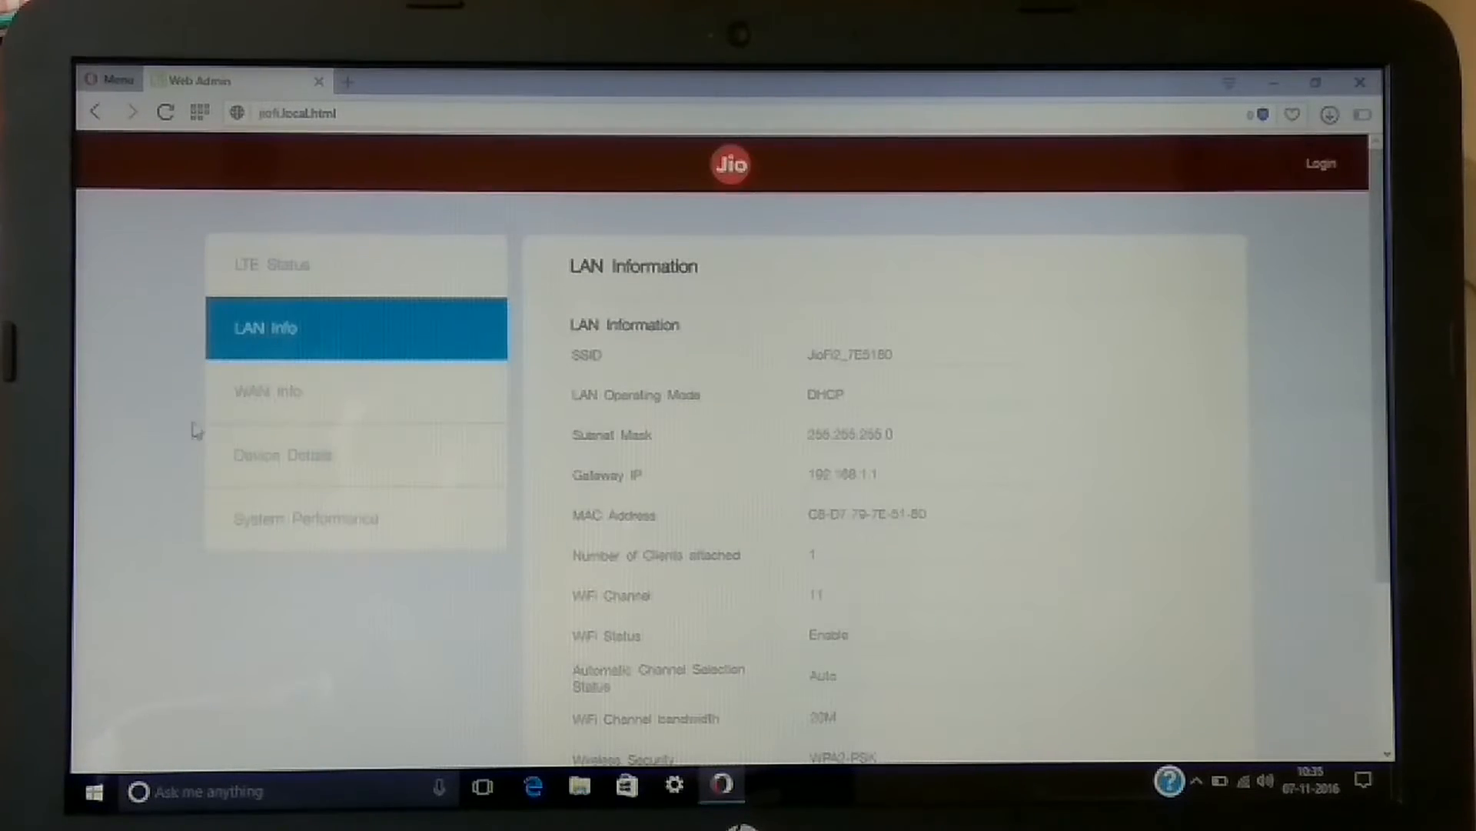
Review the device details and system performance readouts
left_click(283, 455)
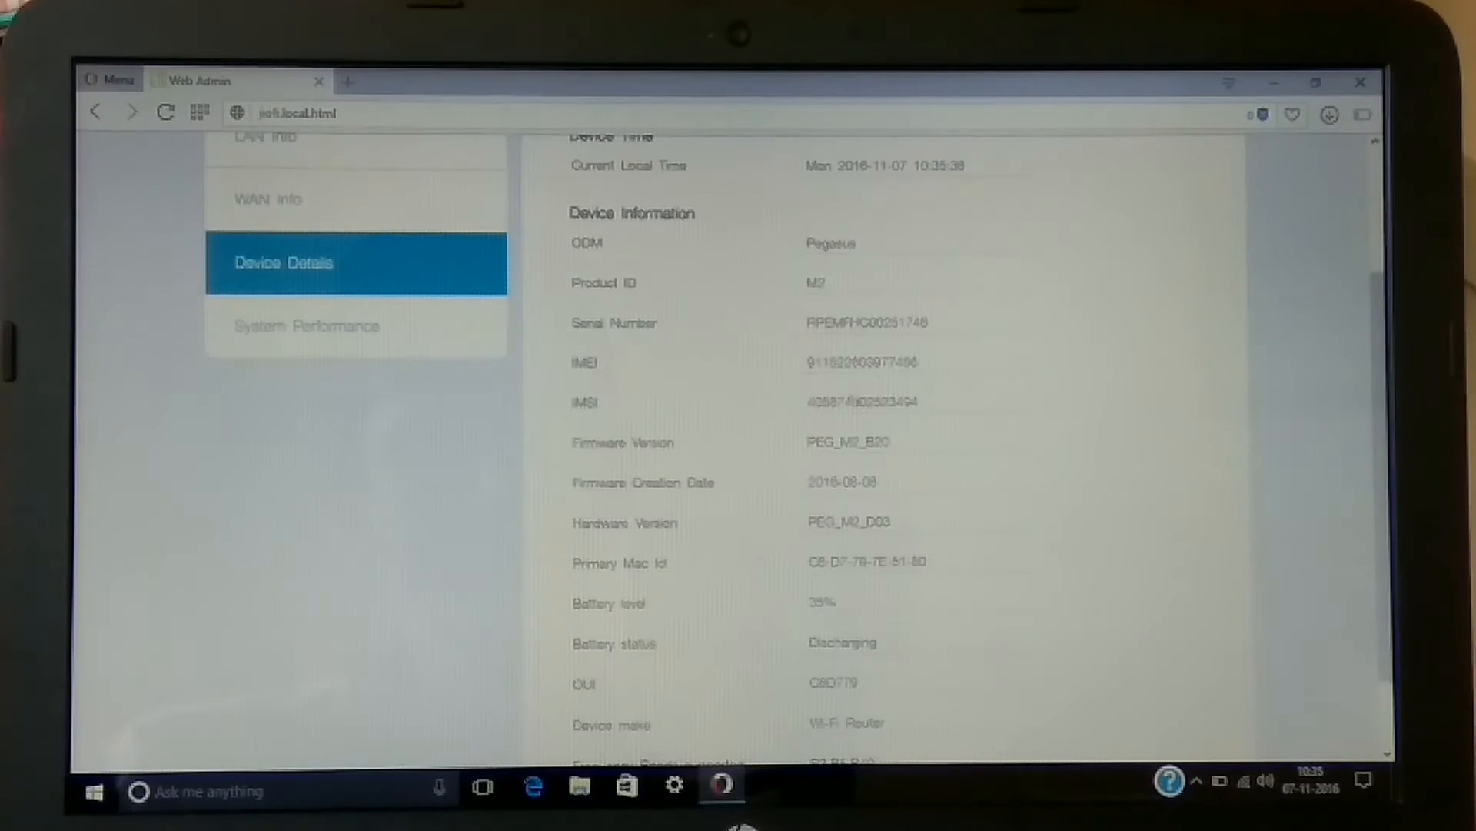
scroll("down", 3)
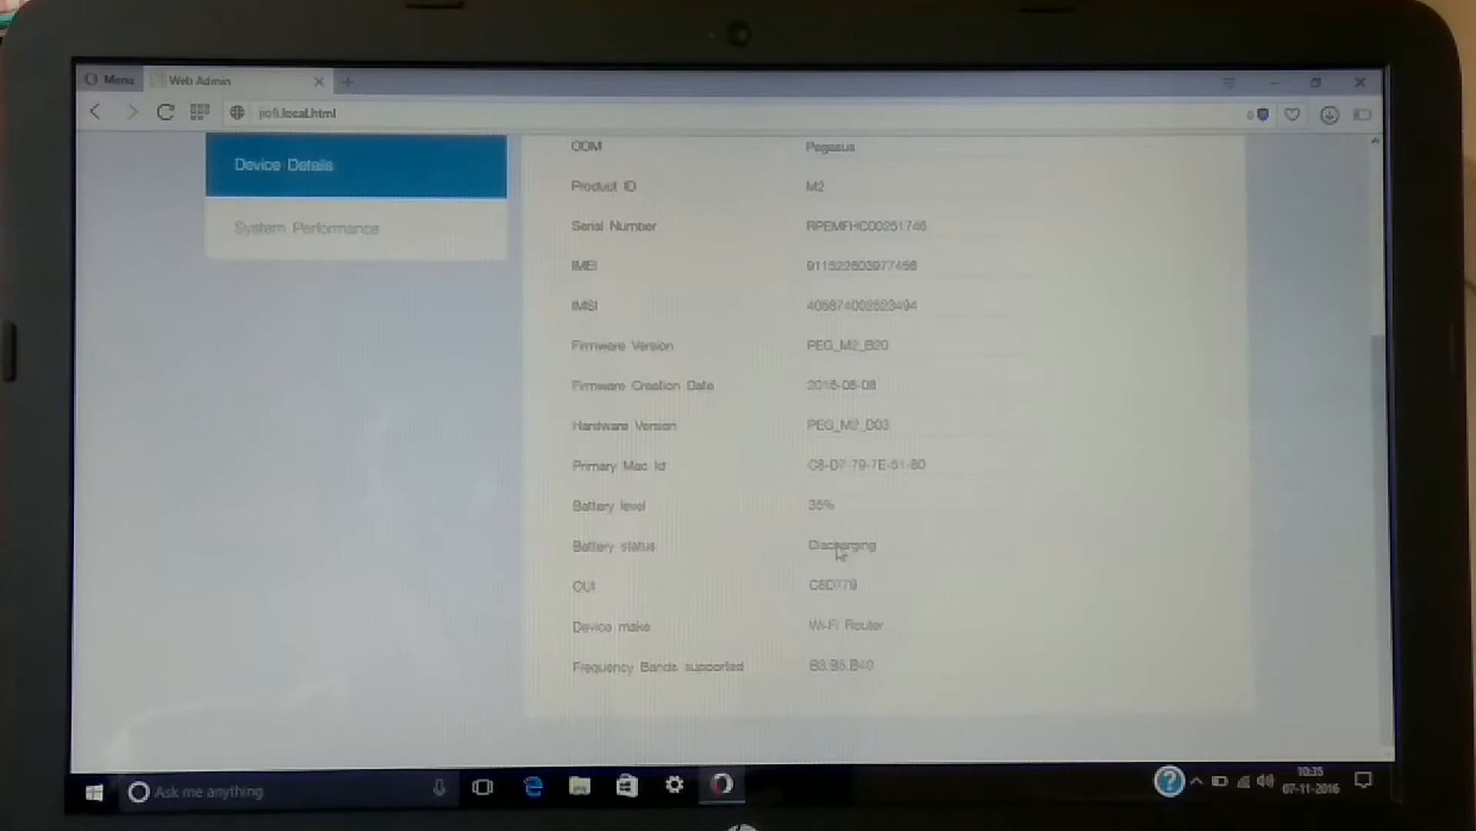
mouse_move(923, 240)
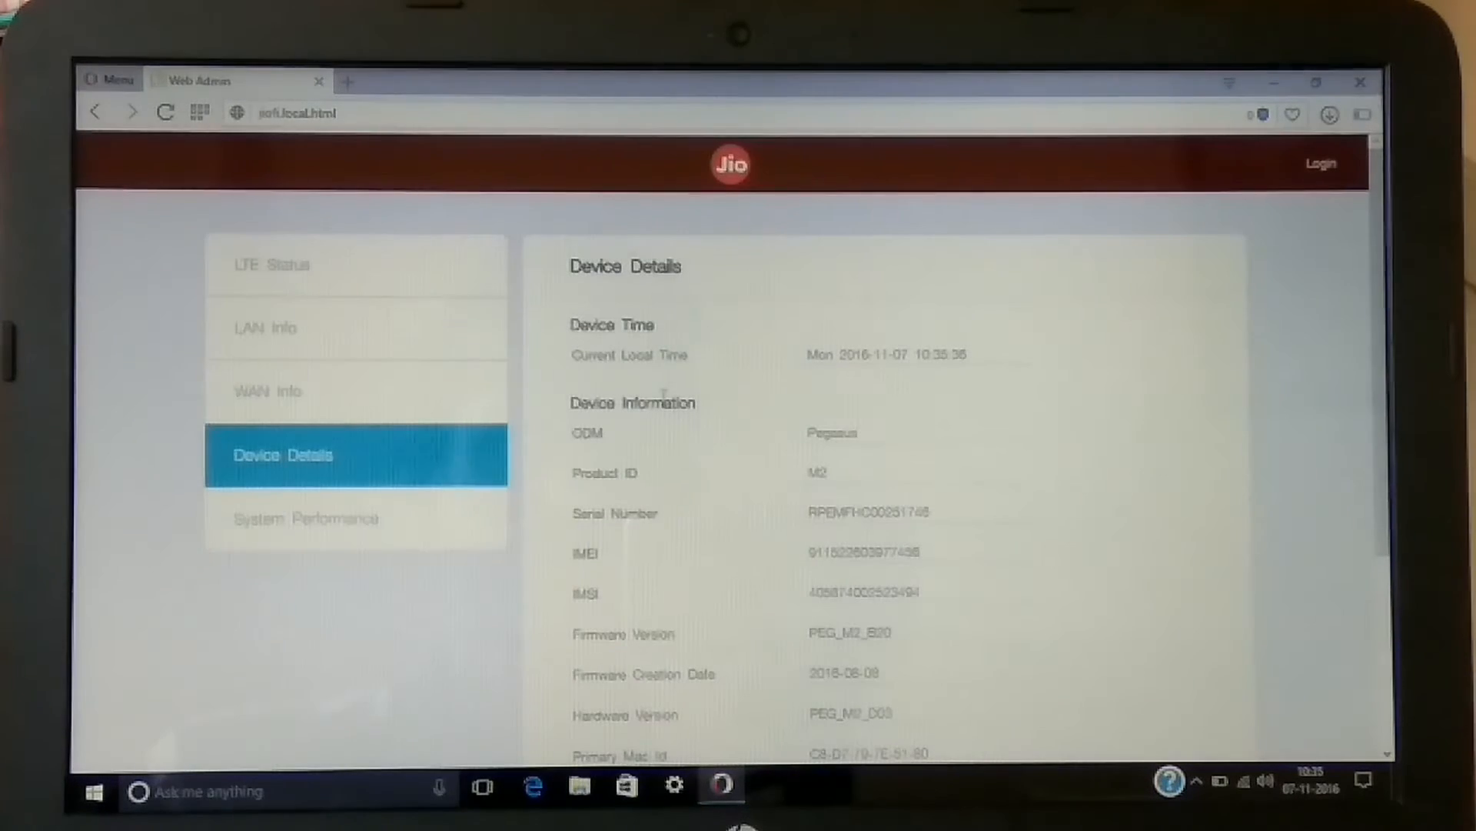
left_click(303, 518)
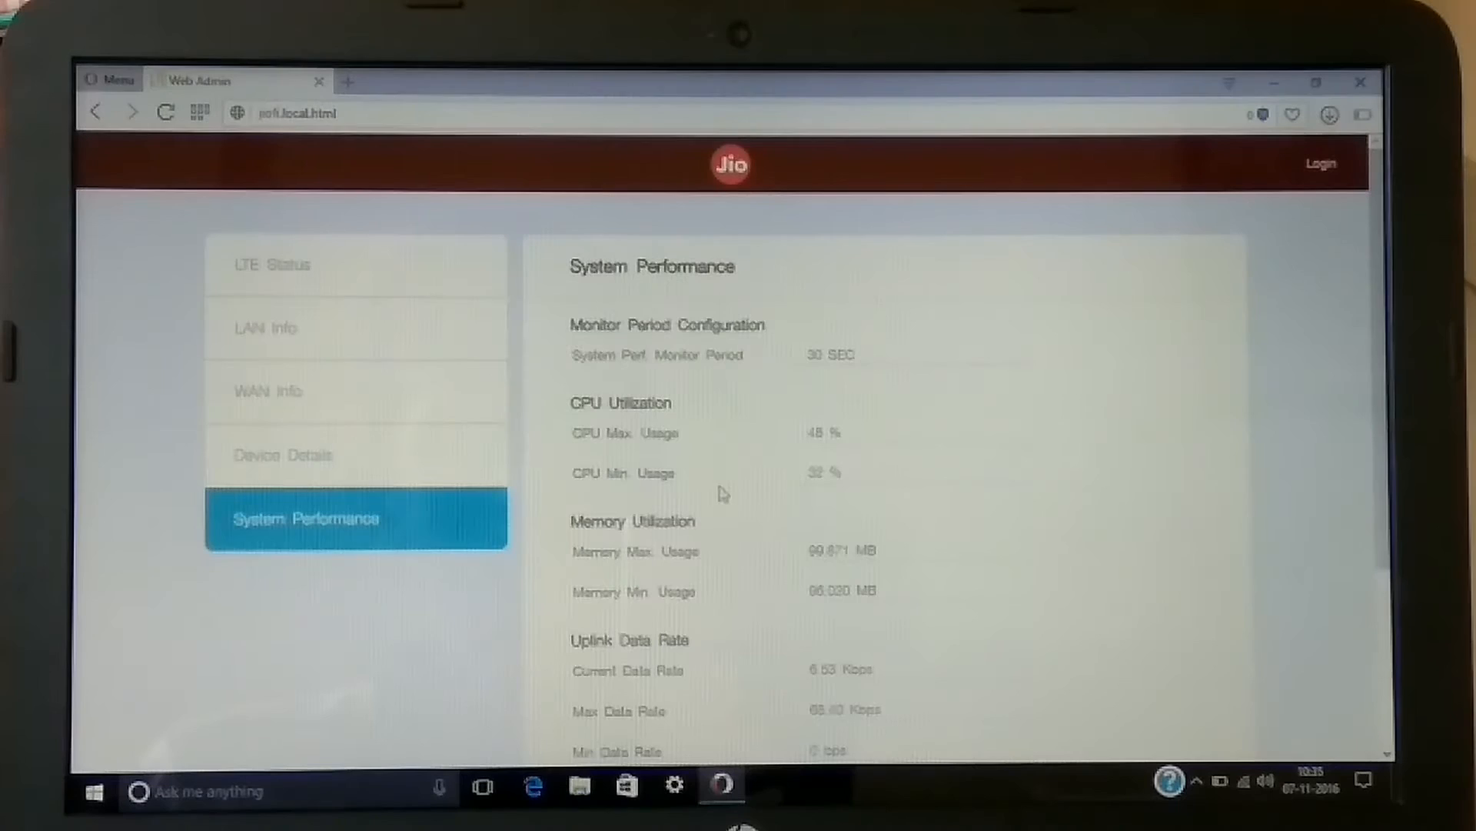
scroll("down", 3)
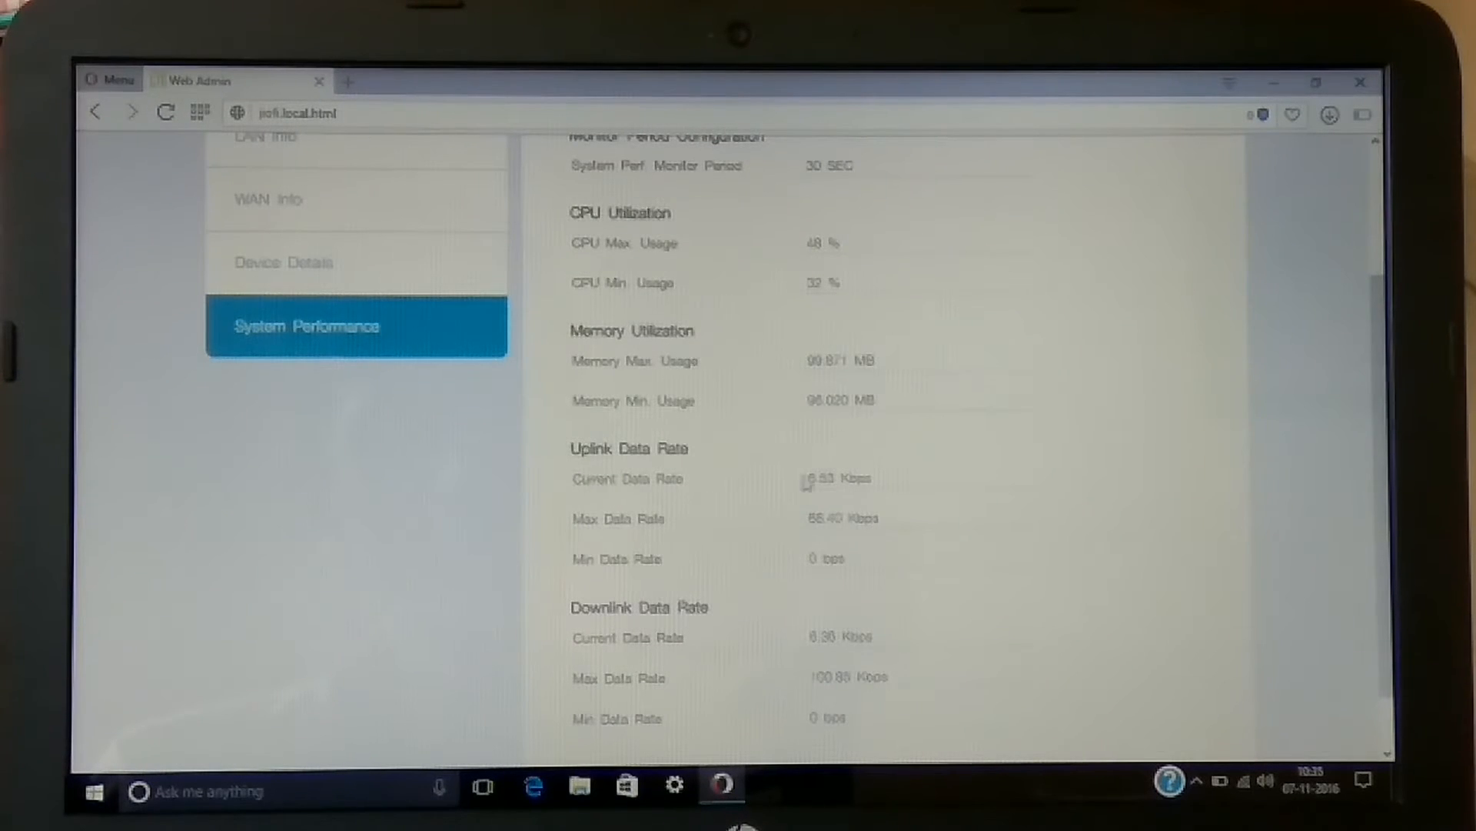
scroll("down", 3)
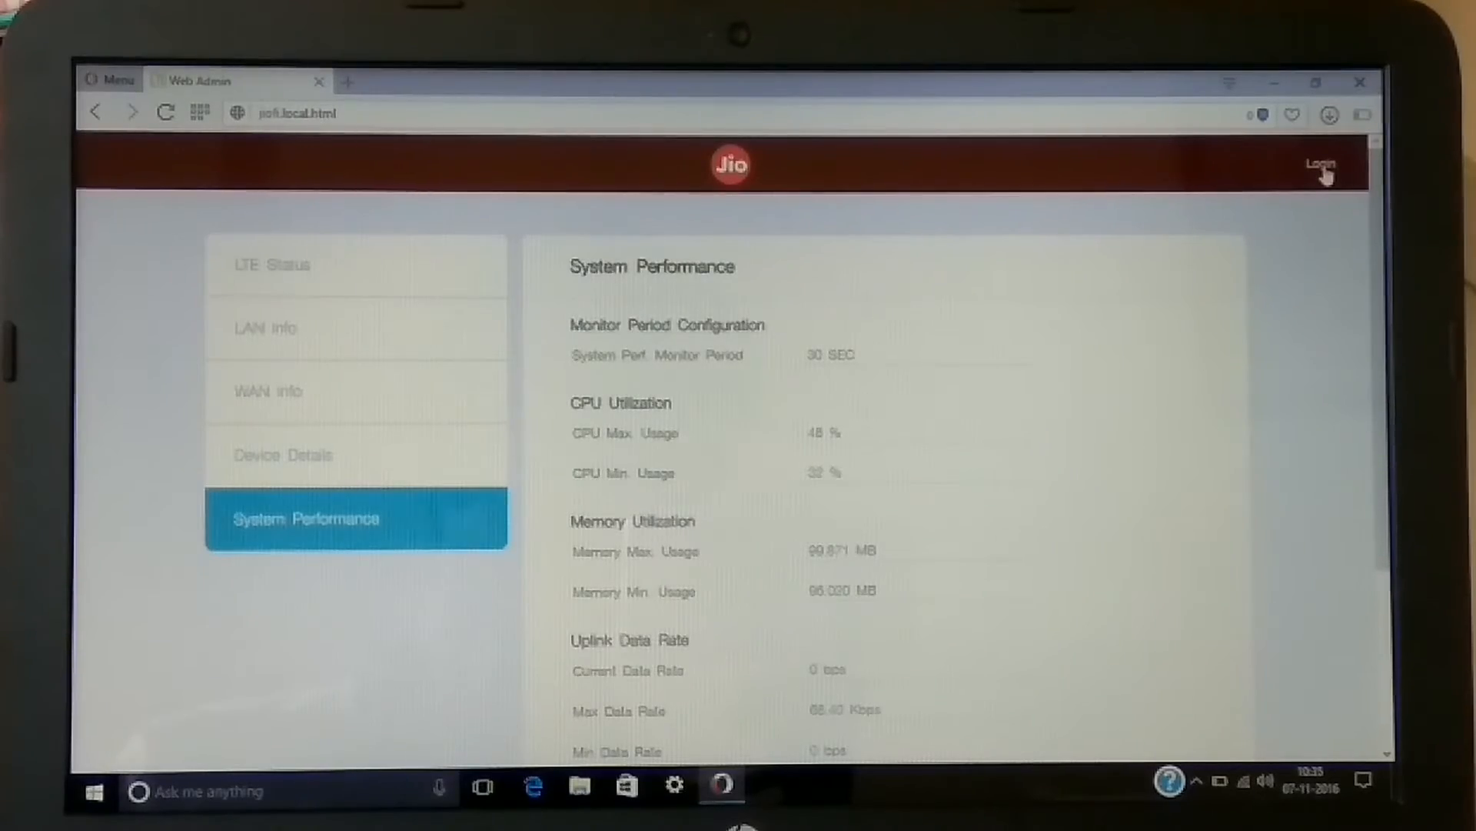
Sign in to the router admin account with the admin credentials
left_click(1322, 166)
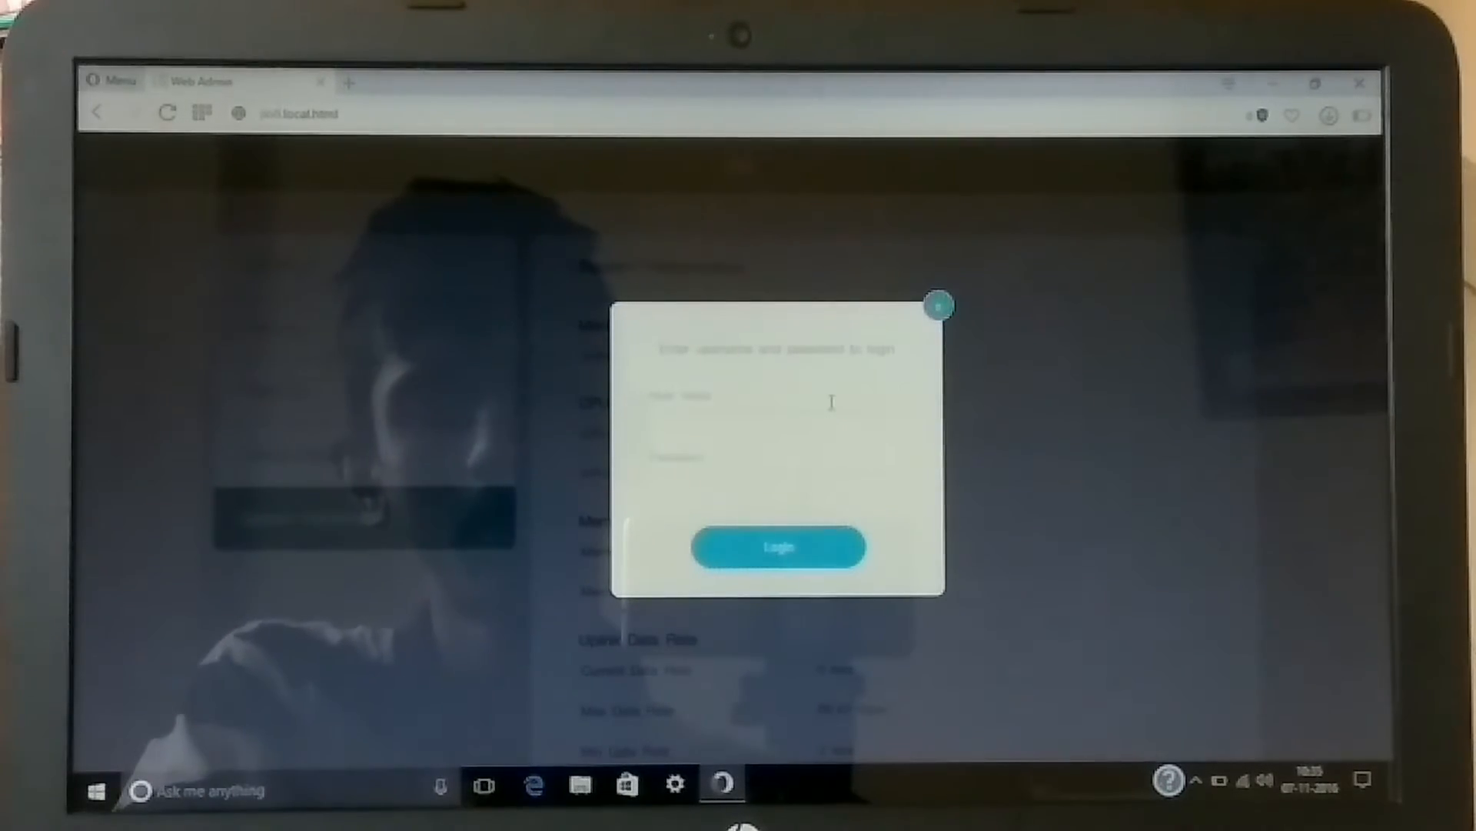
type("administrator")
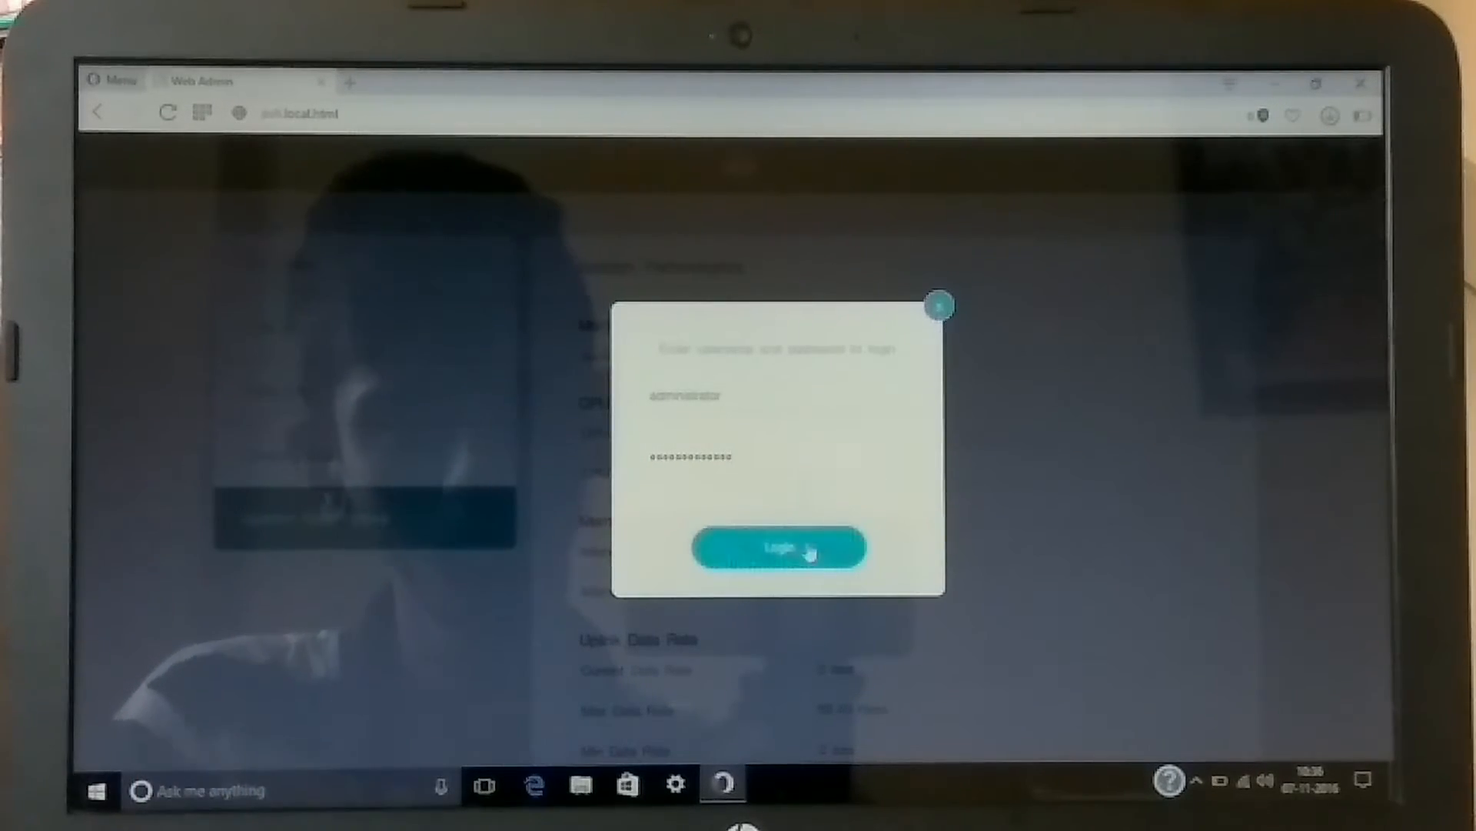
left_click(763, 548)
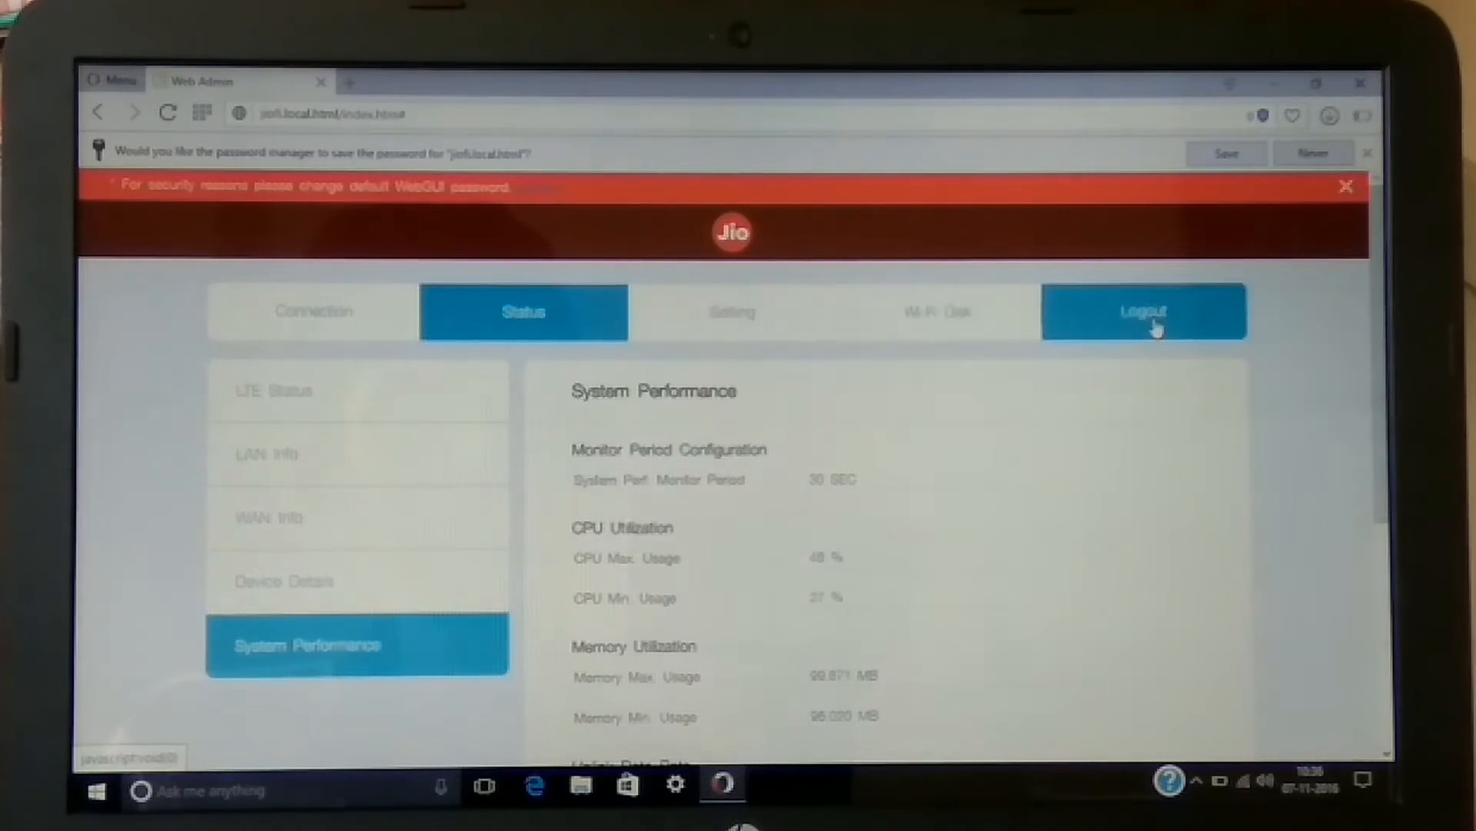
Go to the Setting section and check the LTE SIM PIN and APN settings
left_click(312, 313)
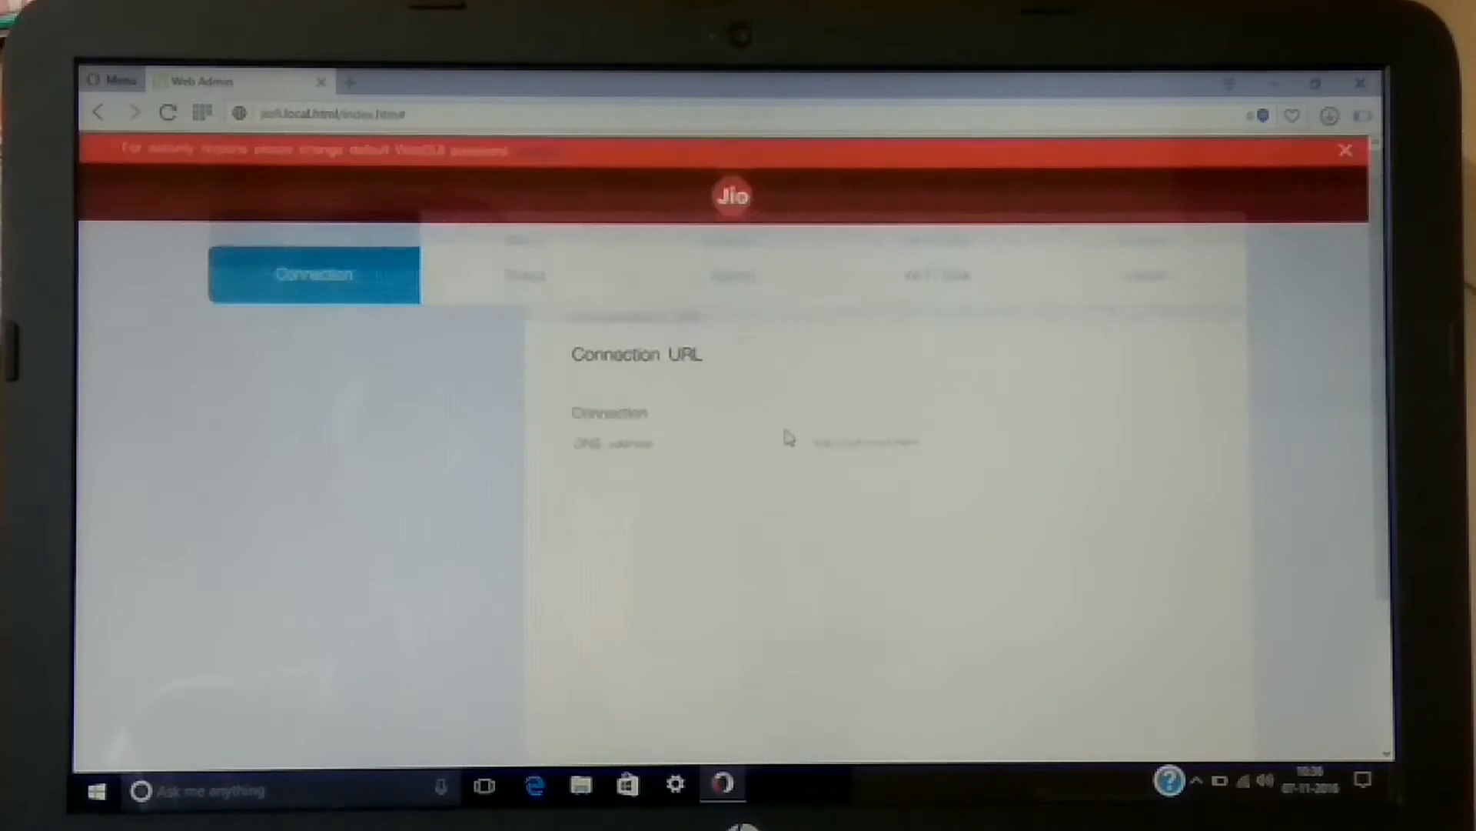
left_click(523, 276)
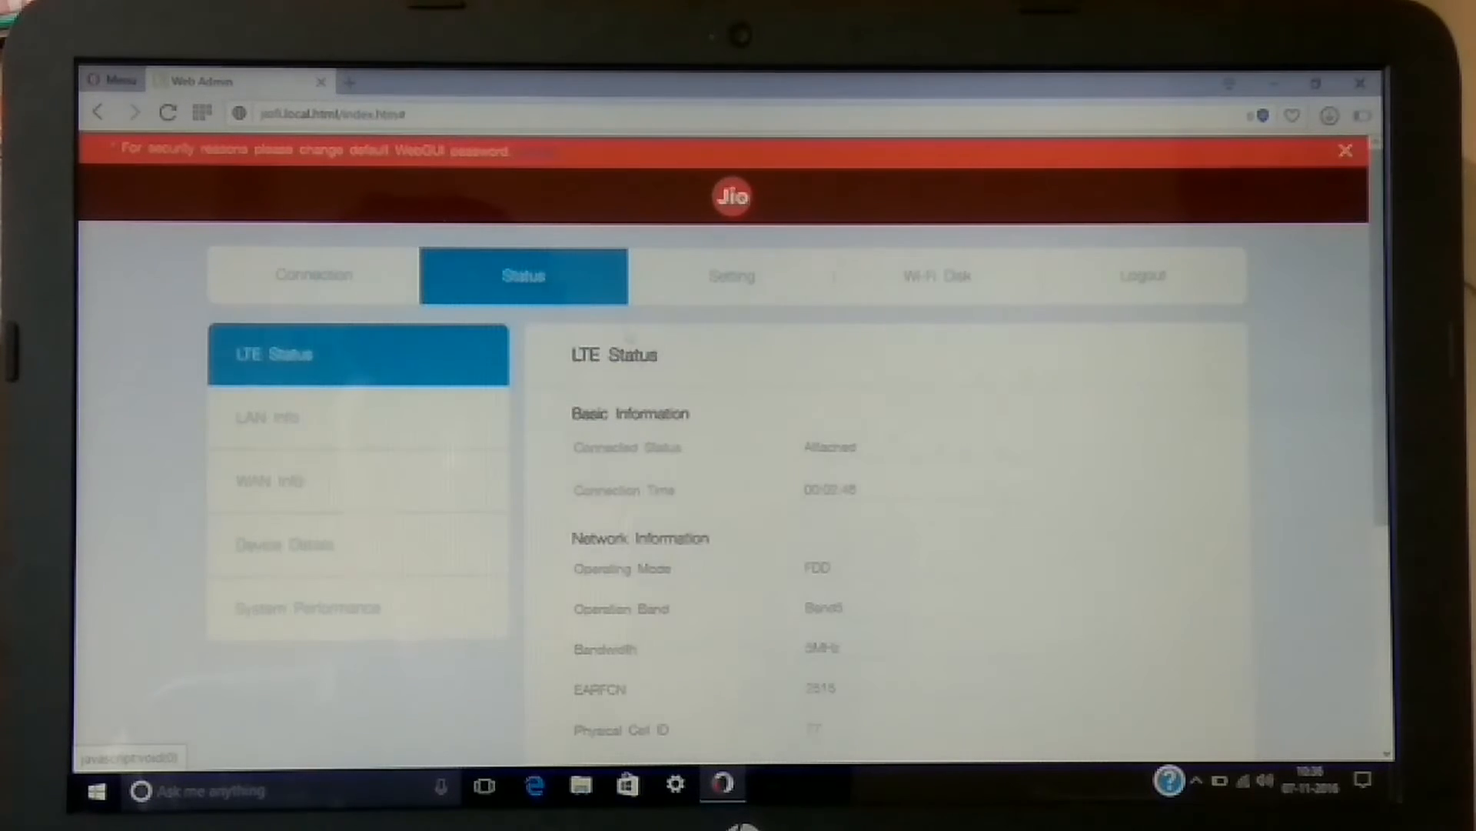
left_click(732, 276)
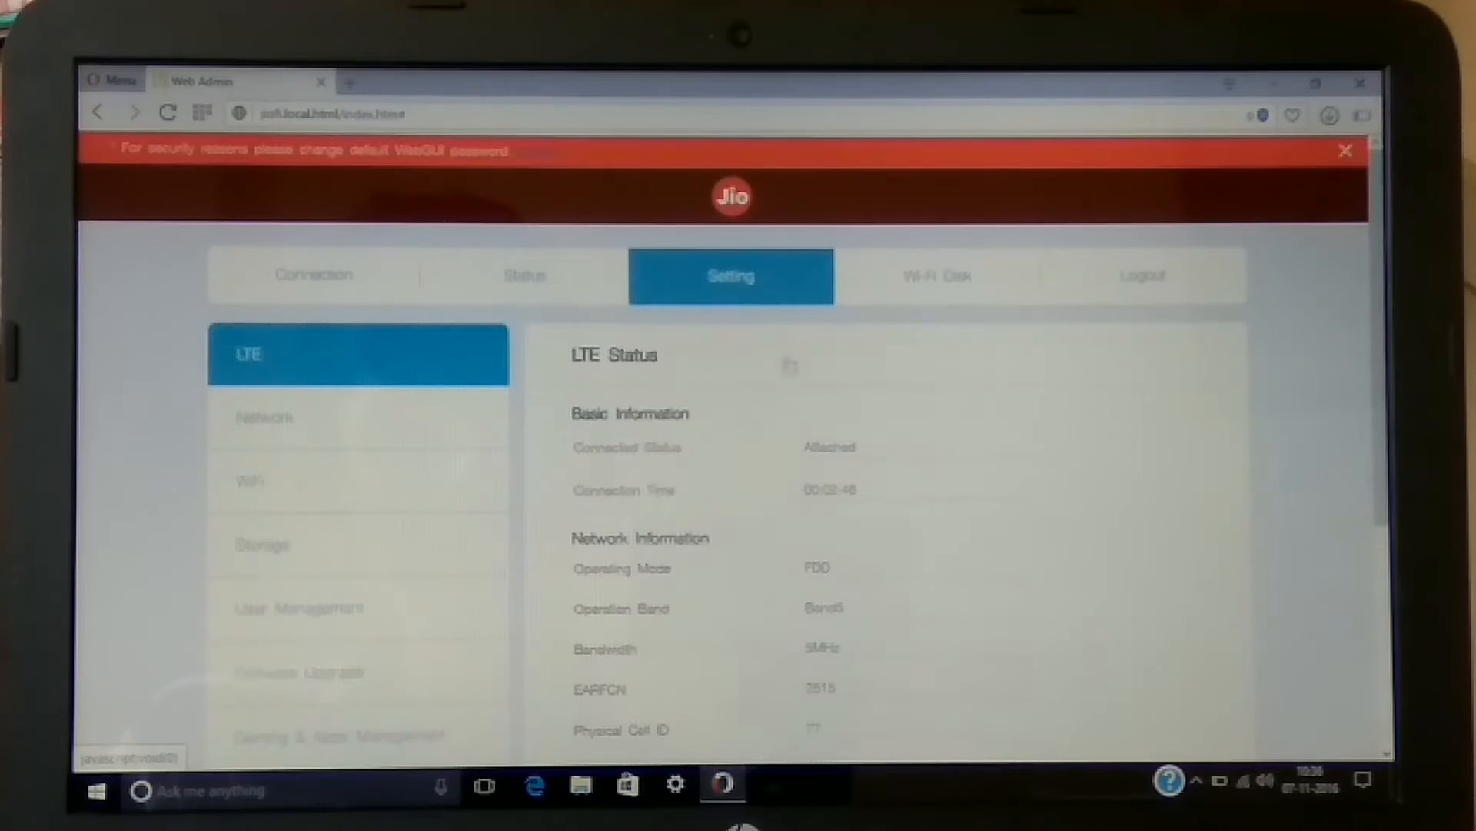
left_click(1346, 151)
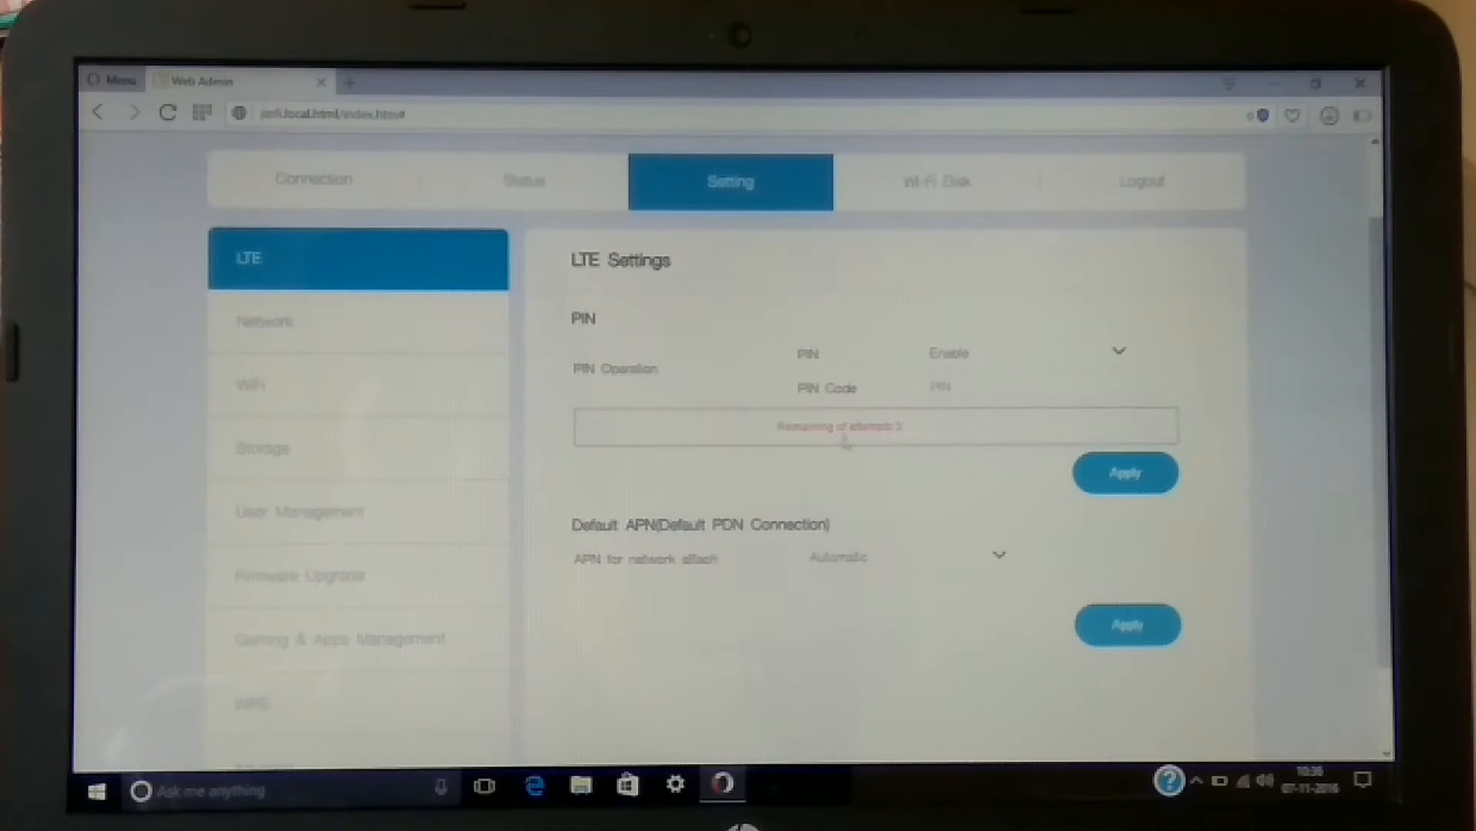
left_click(942, 387)
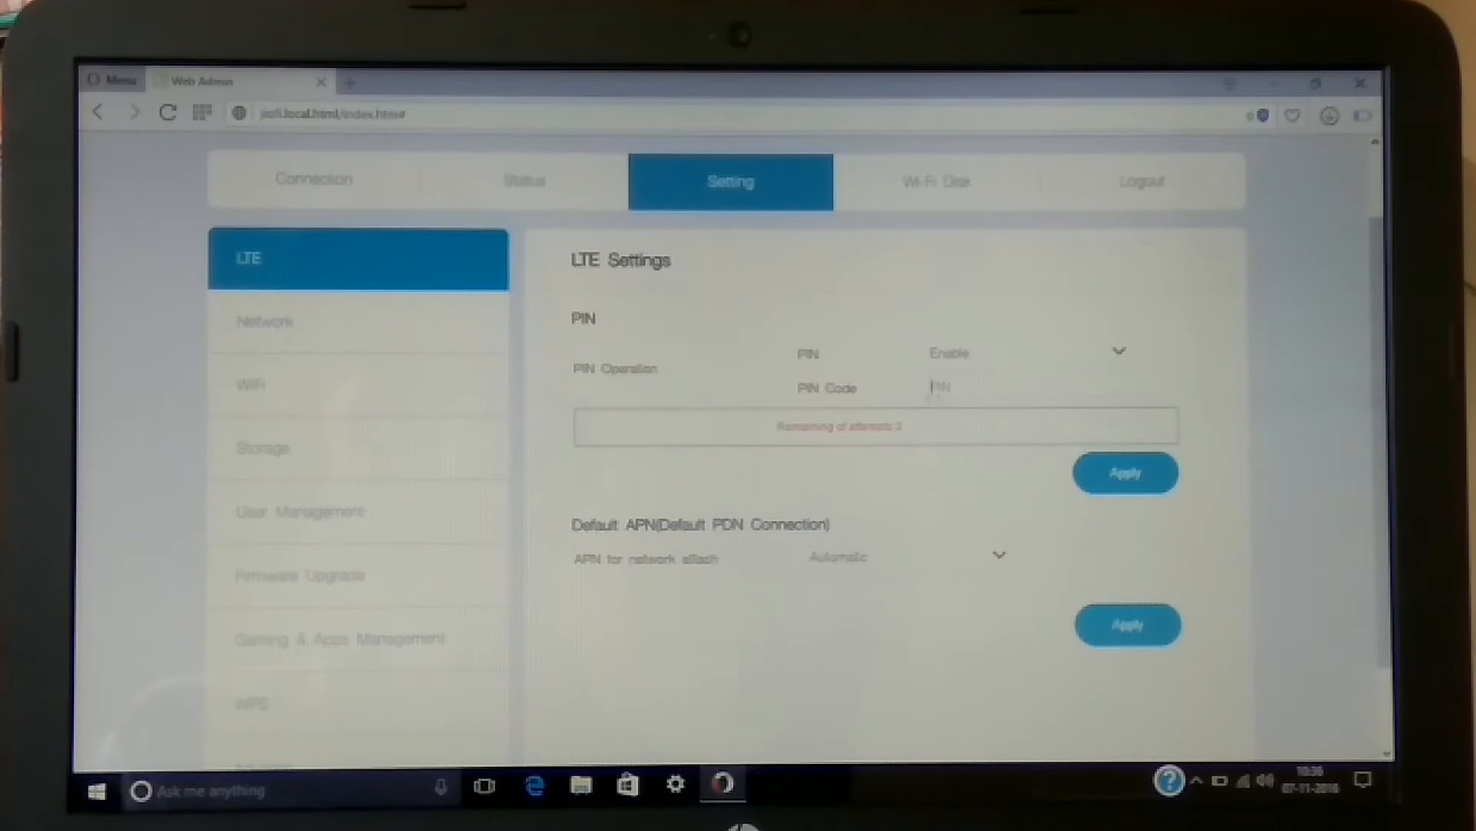
scroll("down", 3)
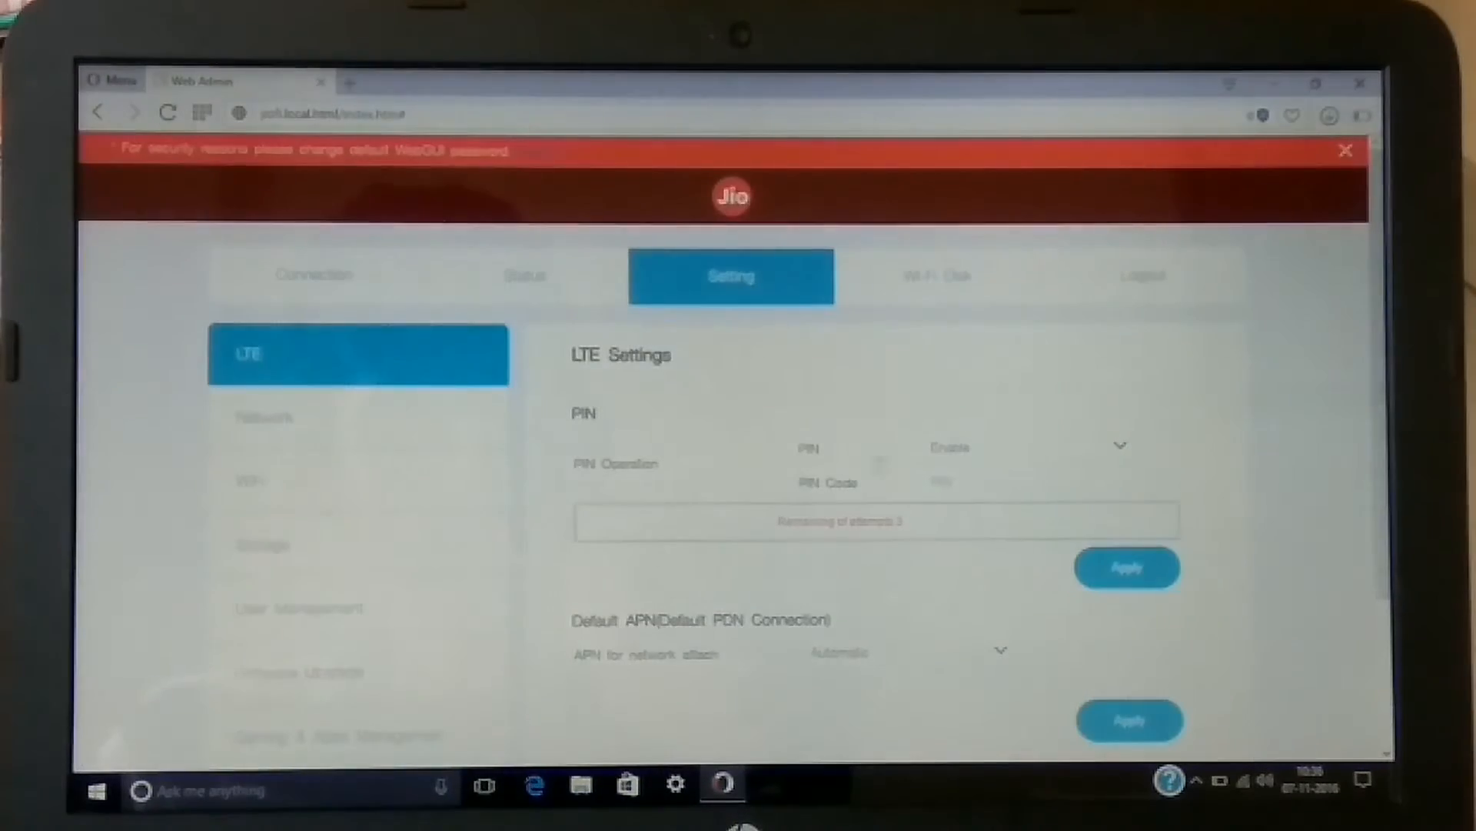
Show the network page with host name, IP 192.168.1.1 and MAC address filter
left_click(1345, 149)
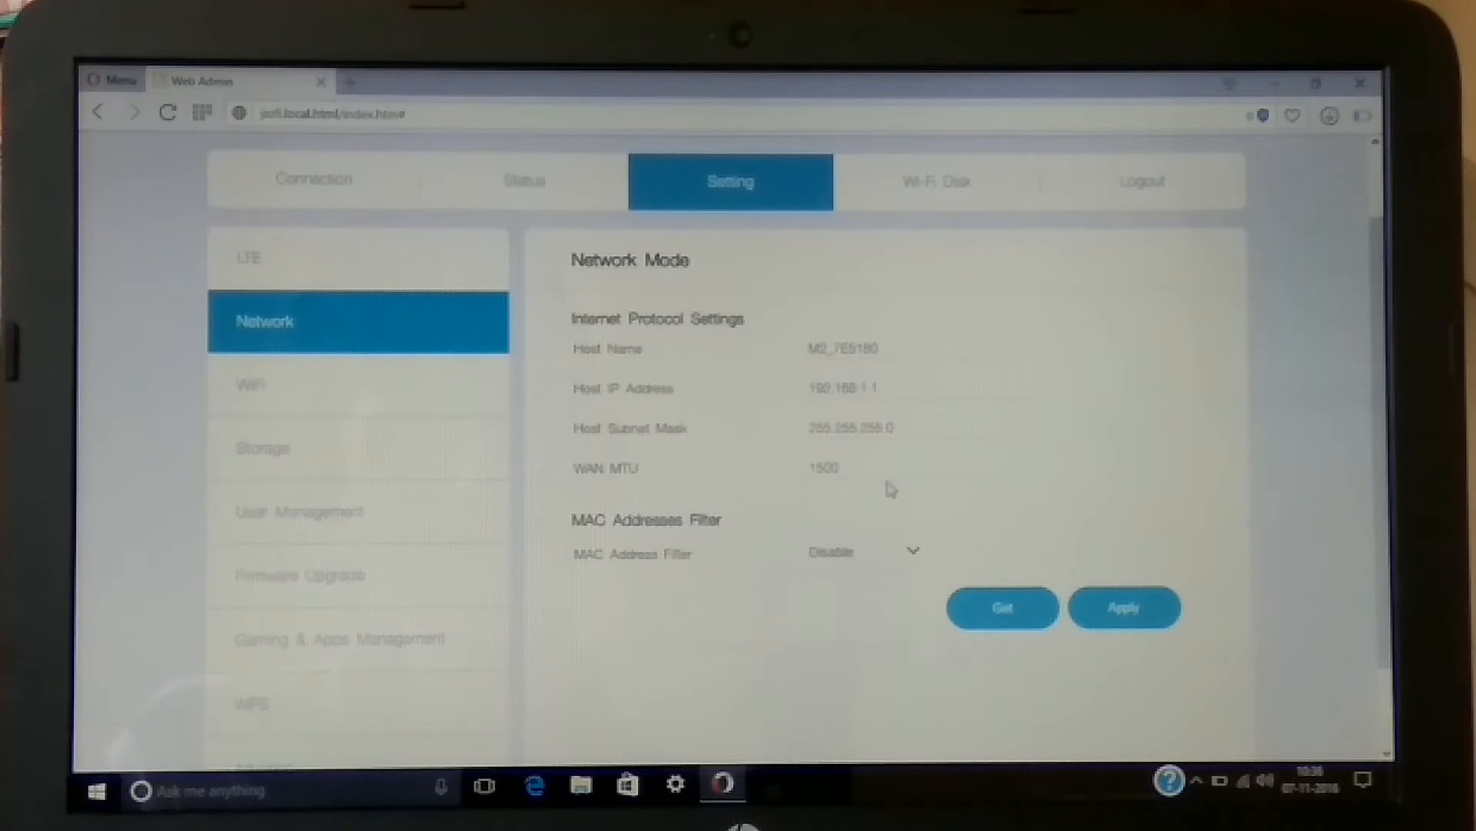
Review the Wi-Fi SSID and keep the 2.4 GHz B+G+N 802.11 mode
left_click(356, 384)
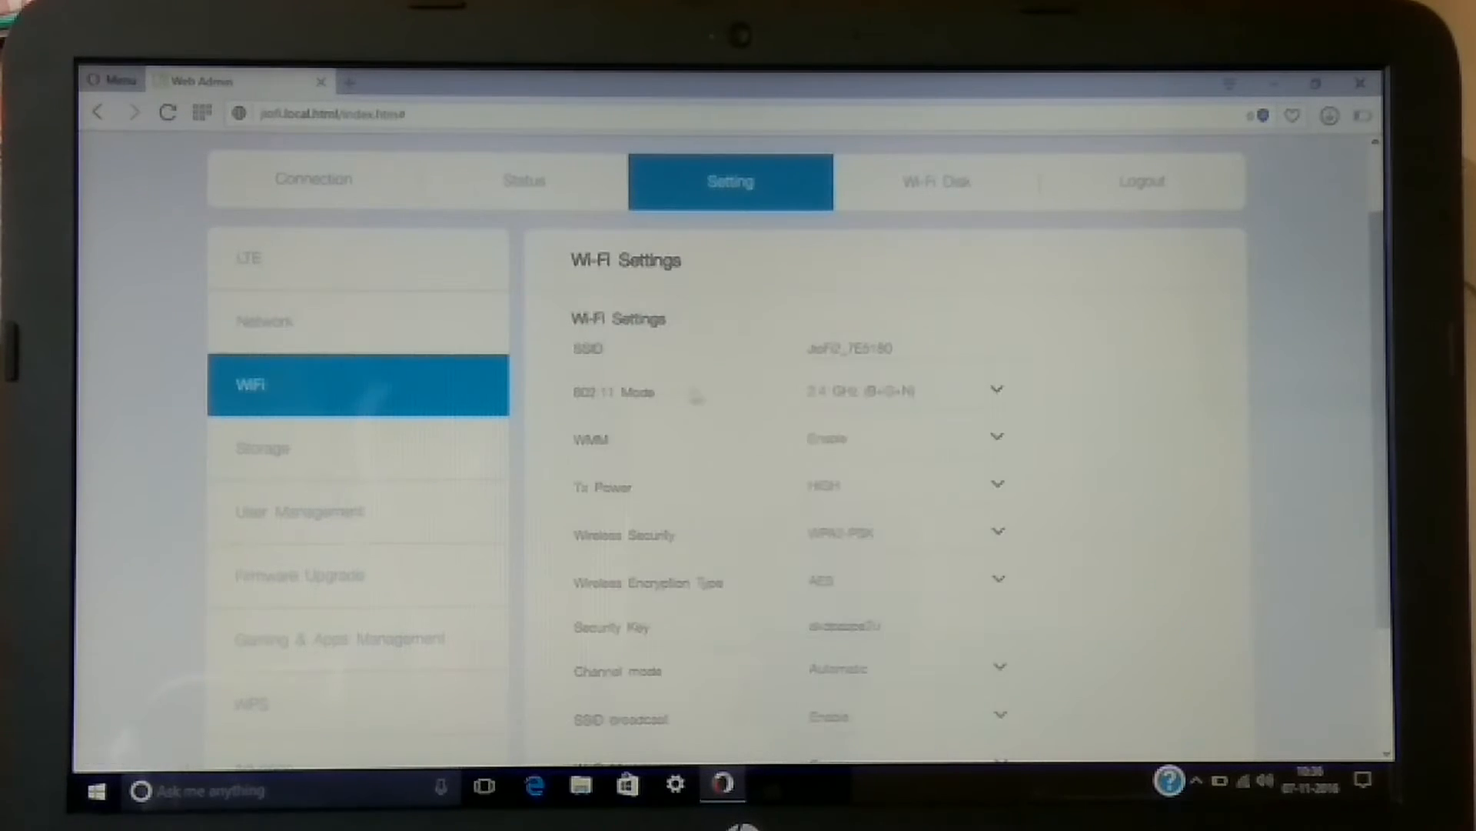
left_click(890, 349)
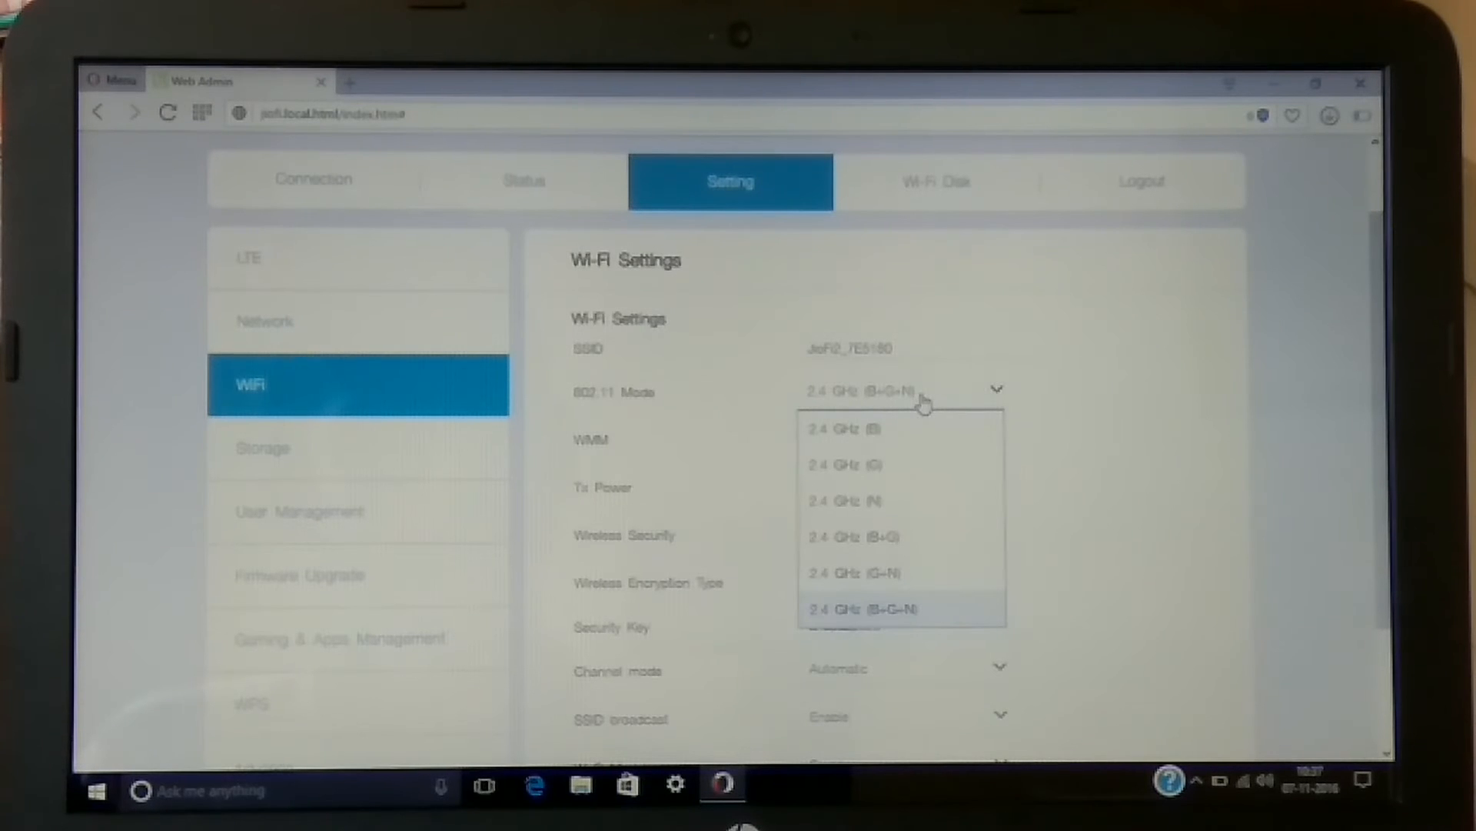
left_click(861, 609)
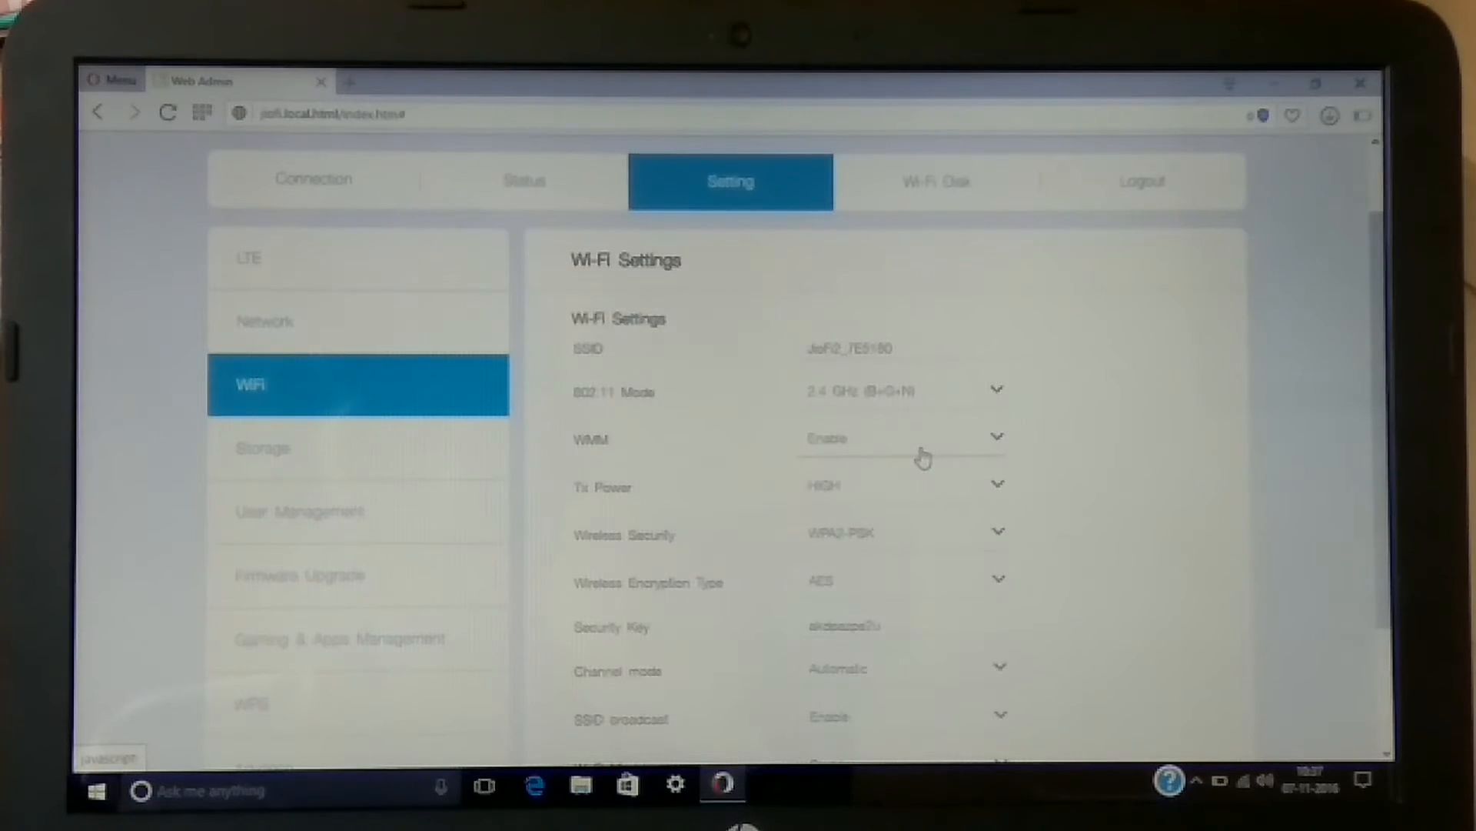
scroll("down", 3)
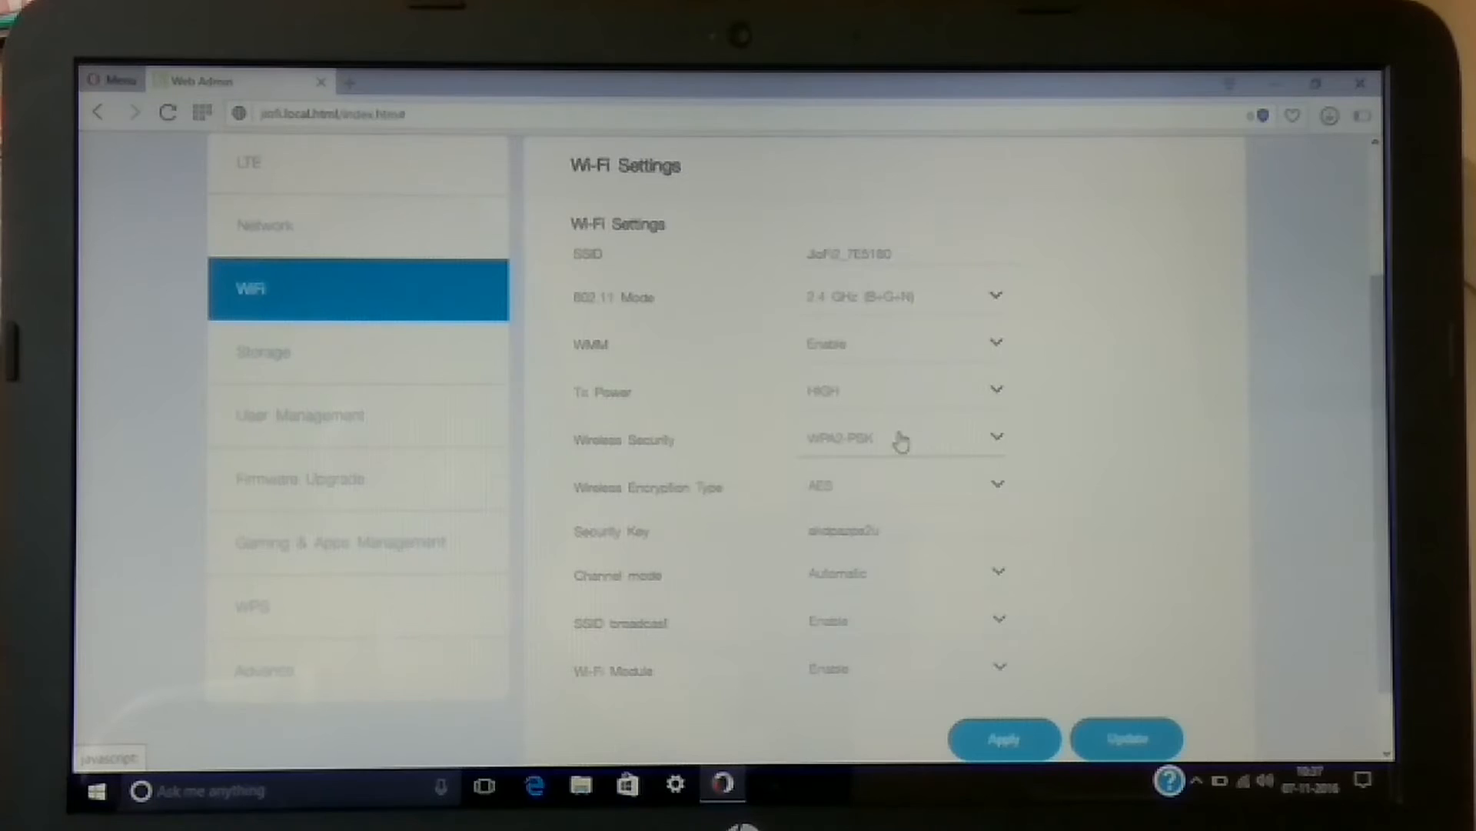
Keep WPA2-PSK with AES as wireless security and check the security key
left_click(899, 439)
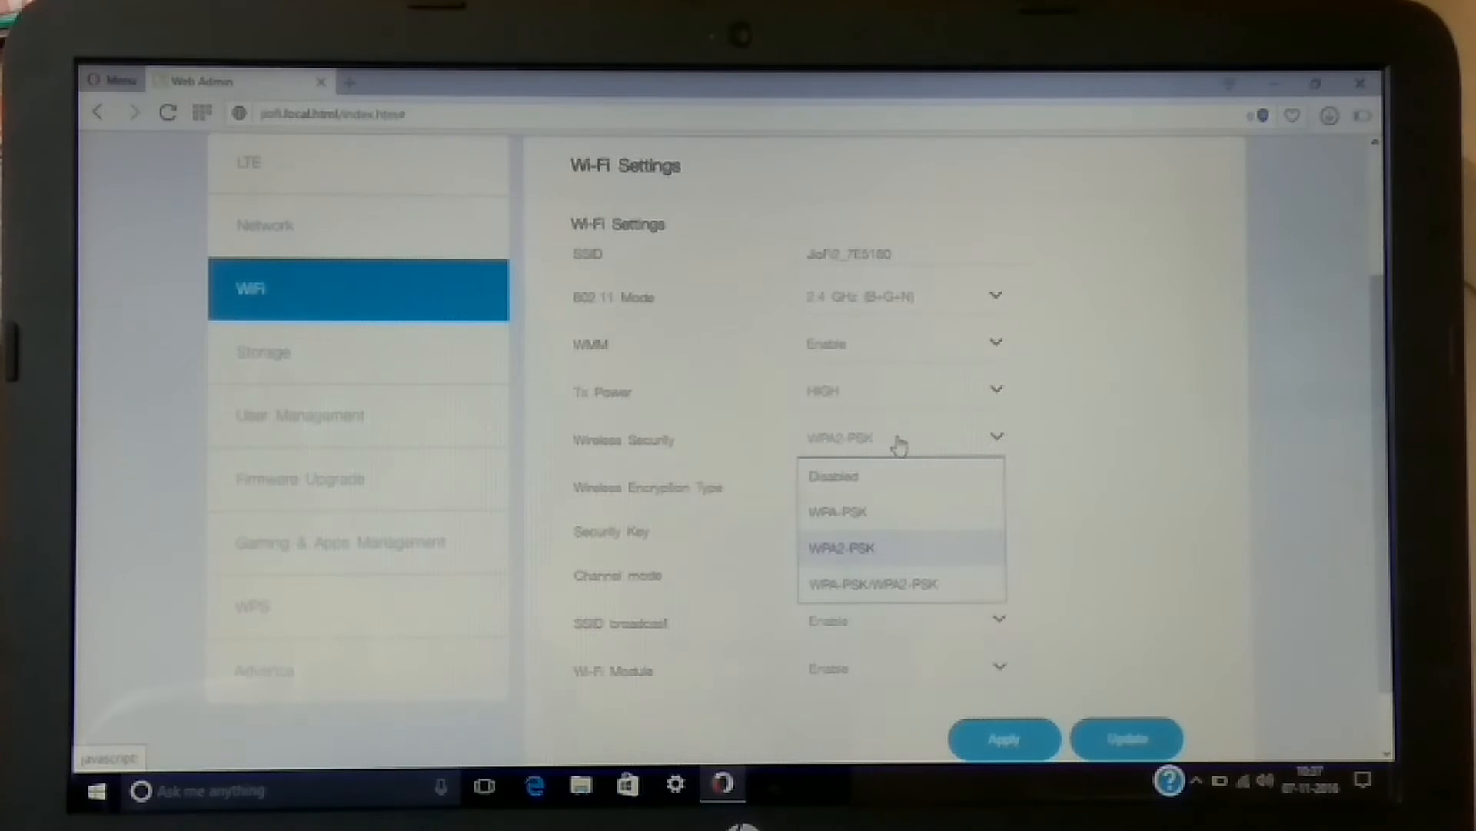
left_click(840, 548)
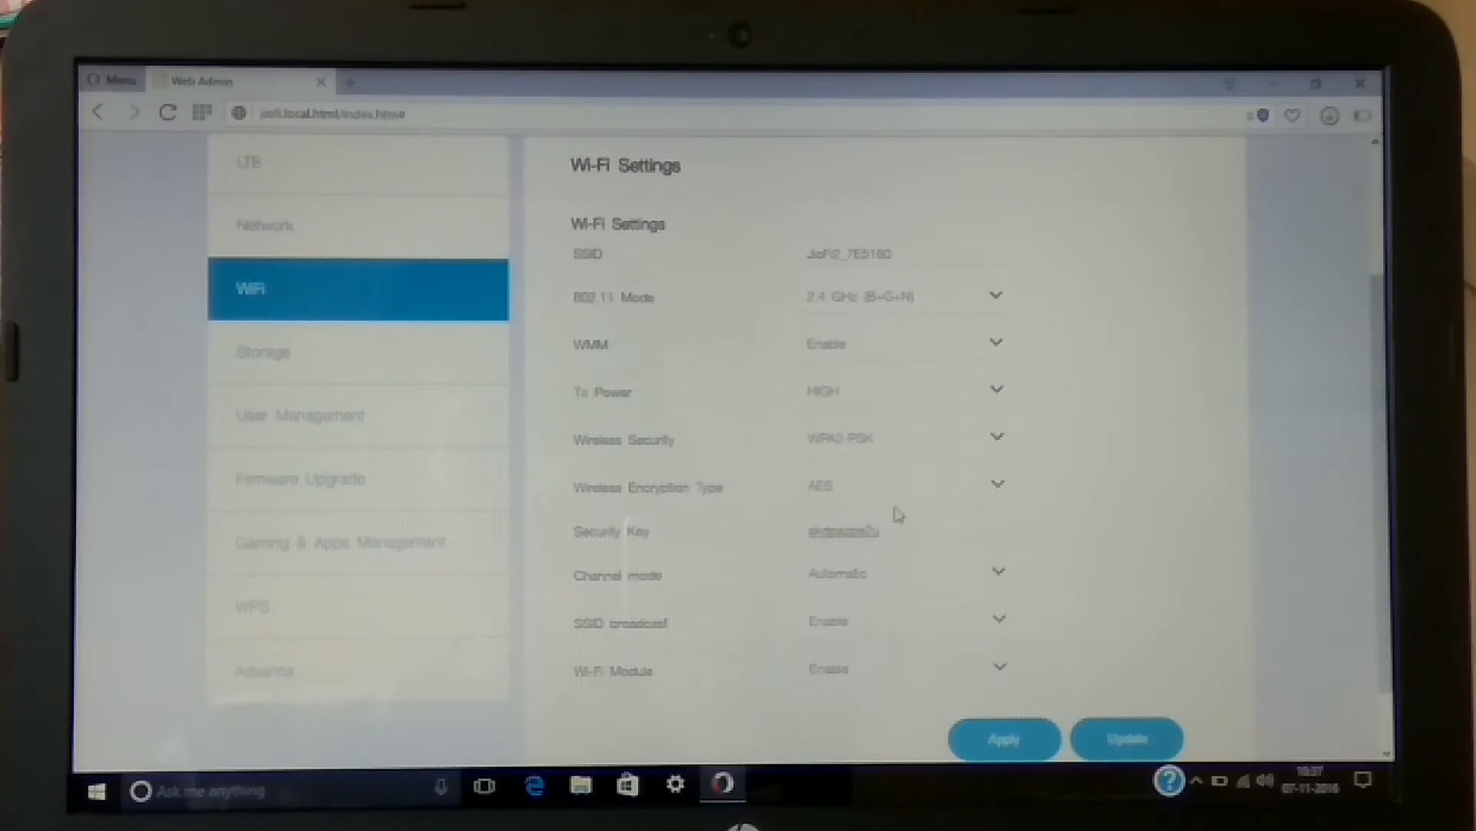
scroll("down", 3)
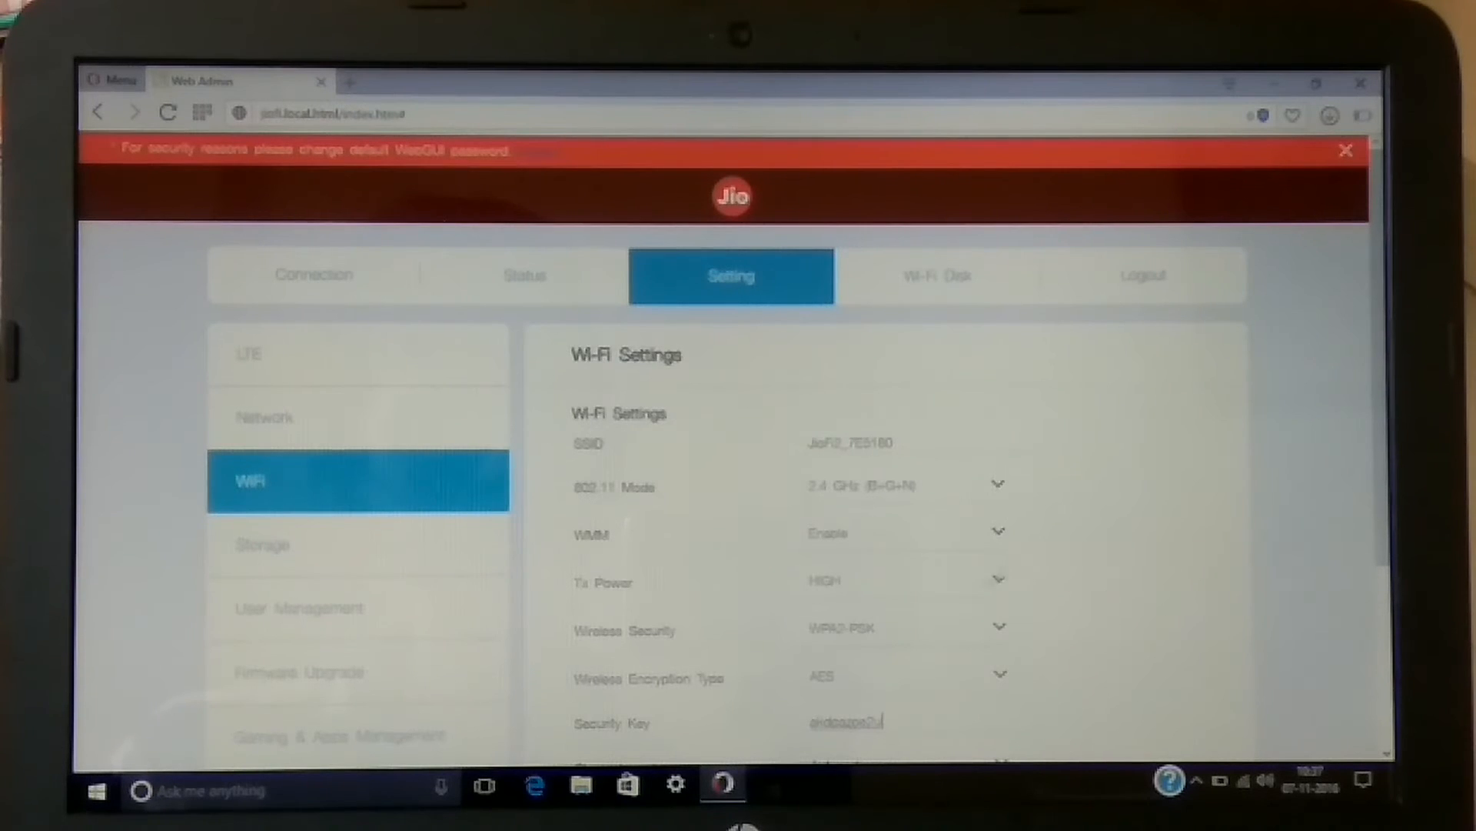
left_click(262, 543)
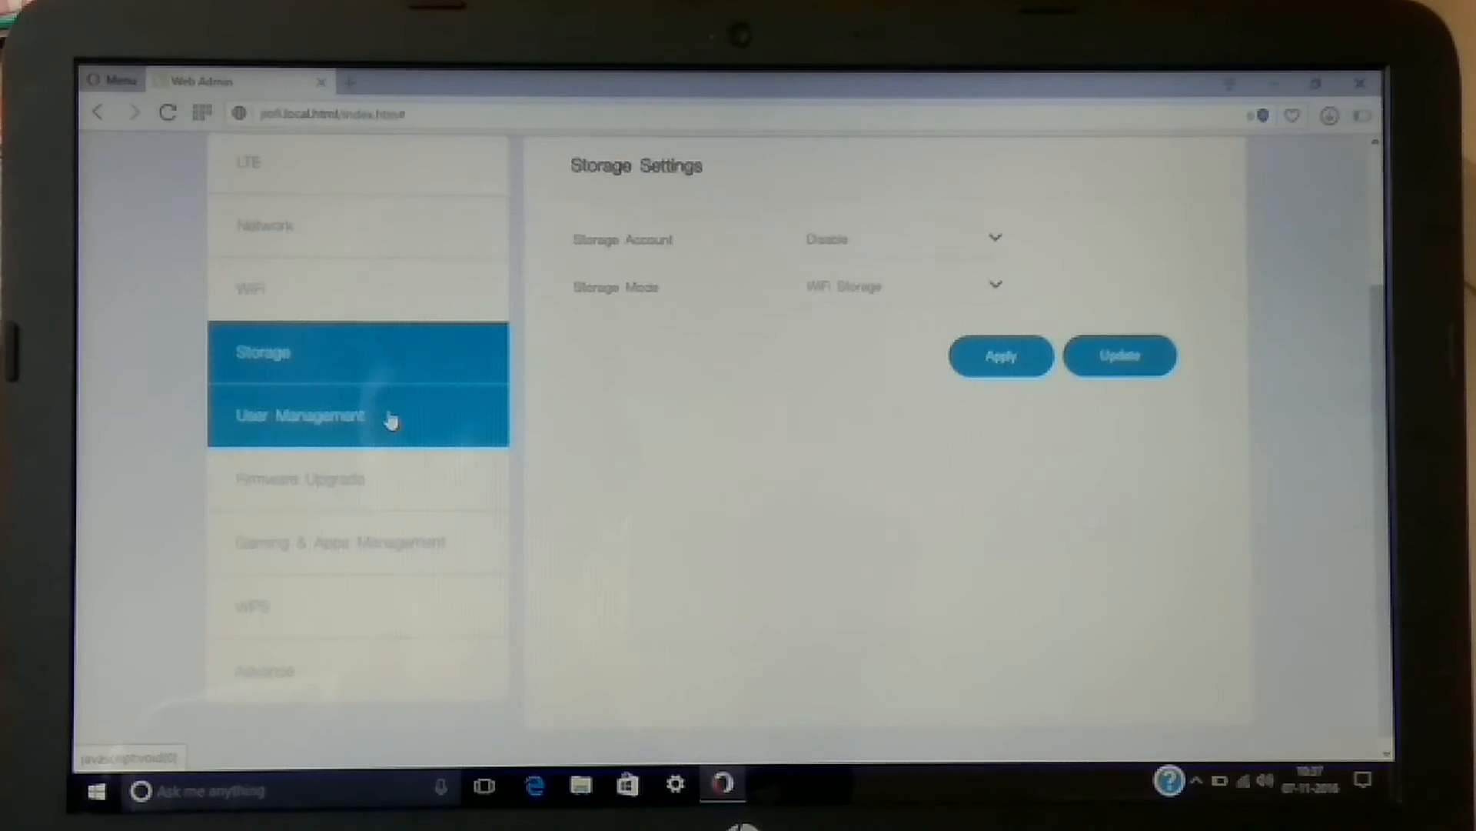
Look through user management and firmware upgrade pages, then return to the LTE status overview
left_click(298, 414)
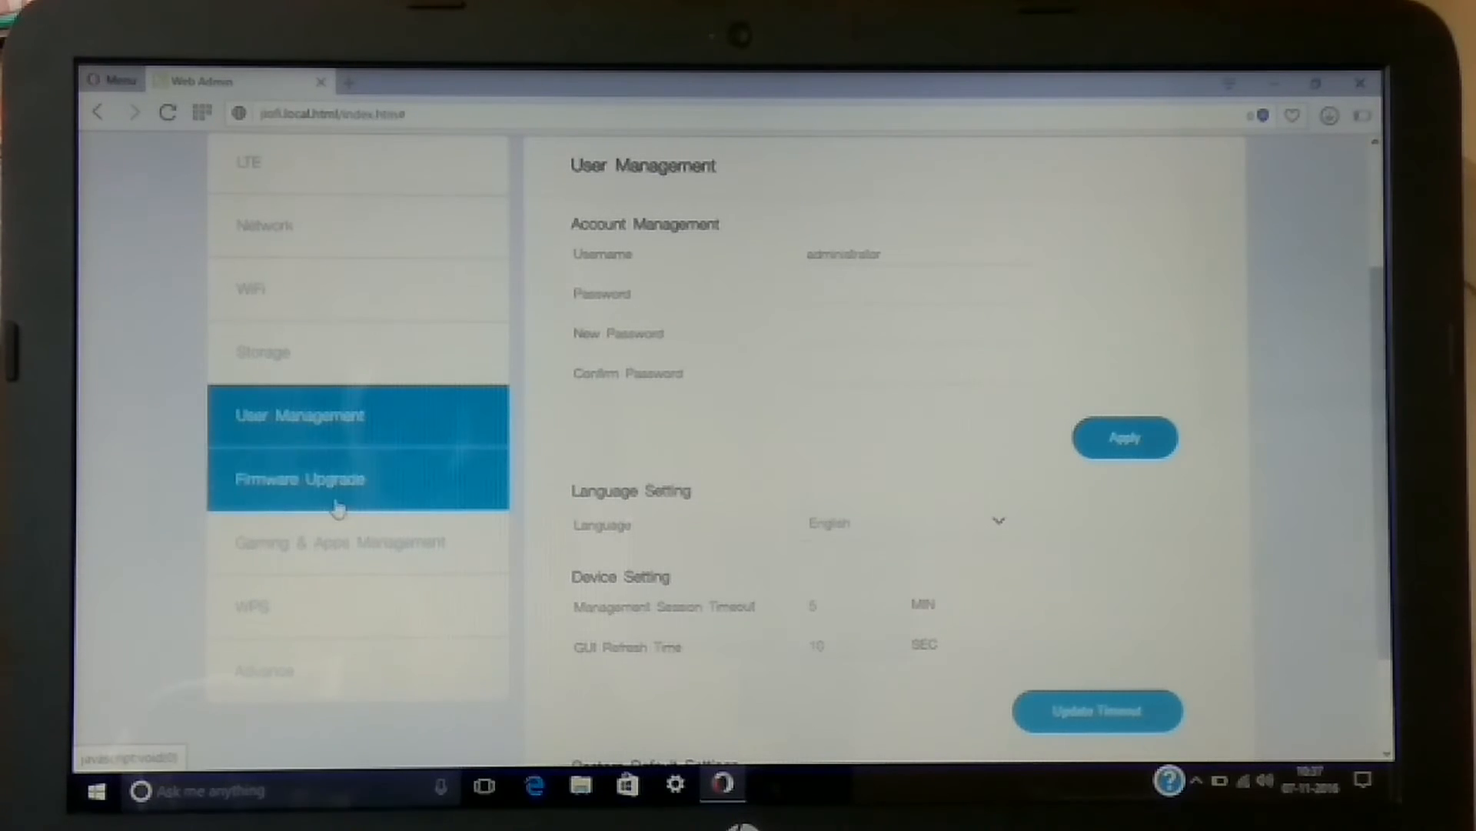
left_click(301, 478)
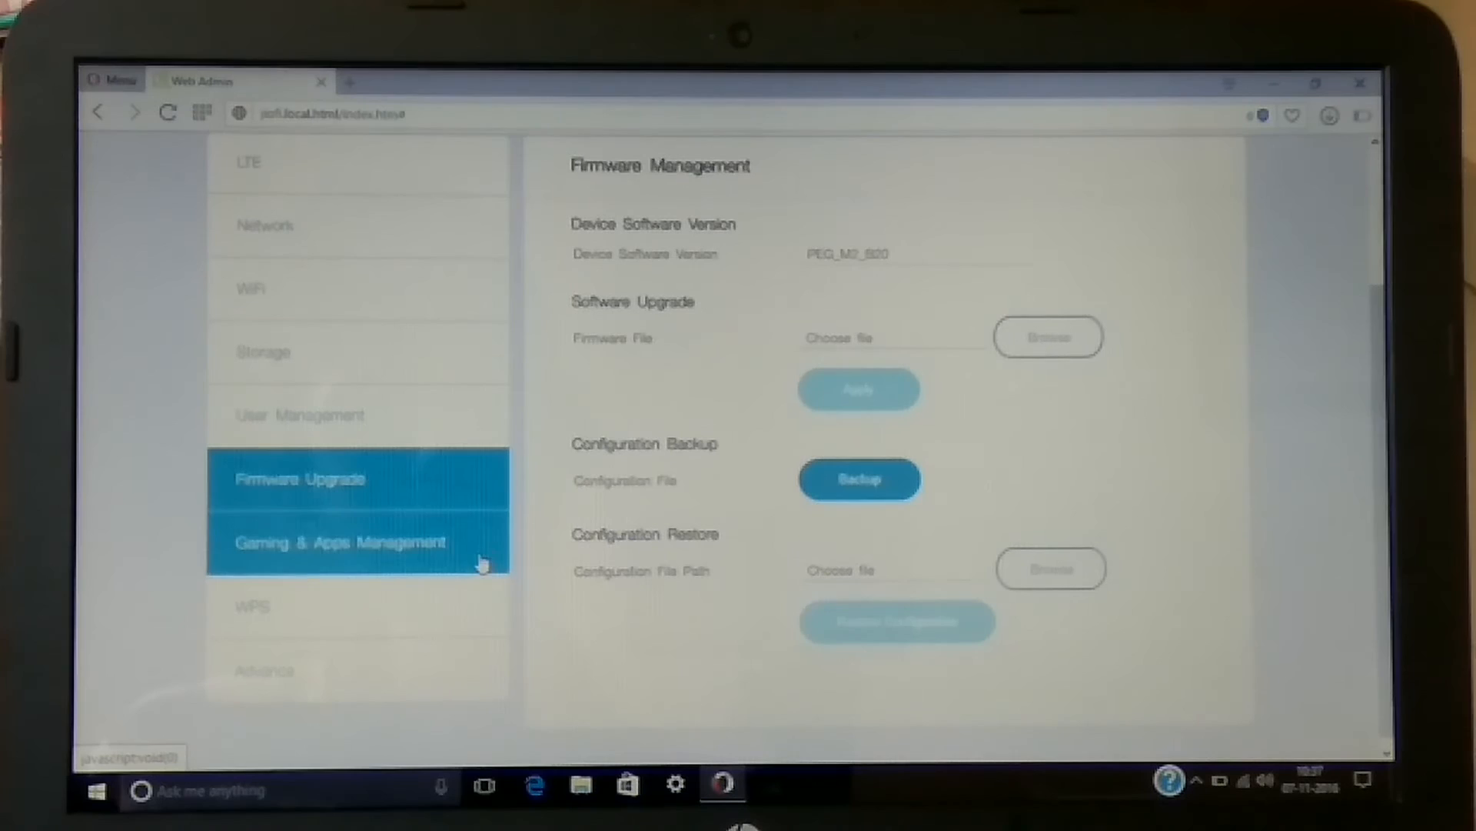
left_click(249, 606)
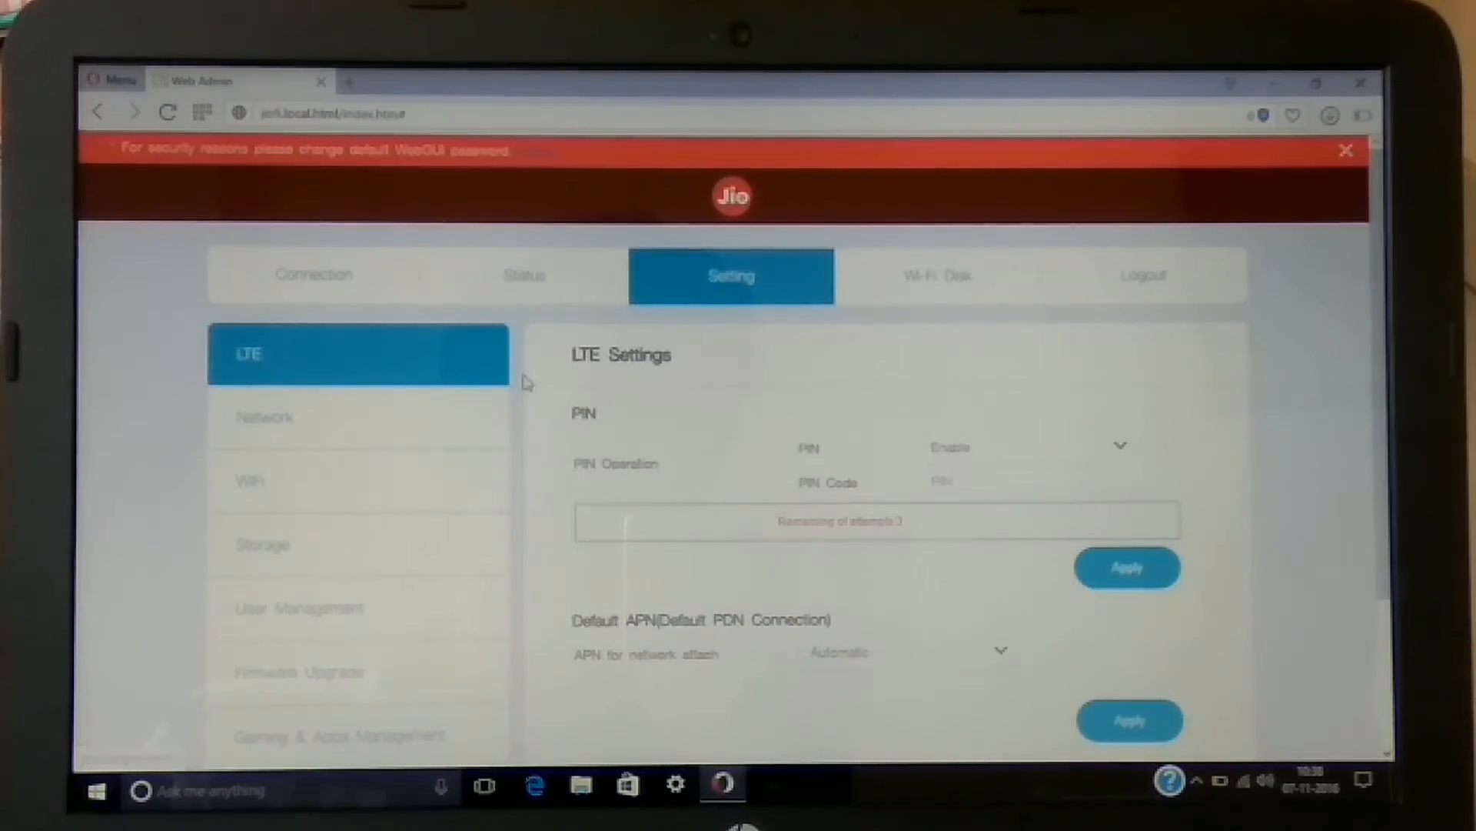
scroll("down", 3)
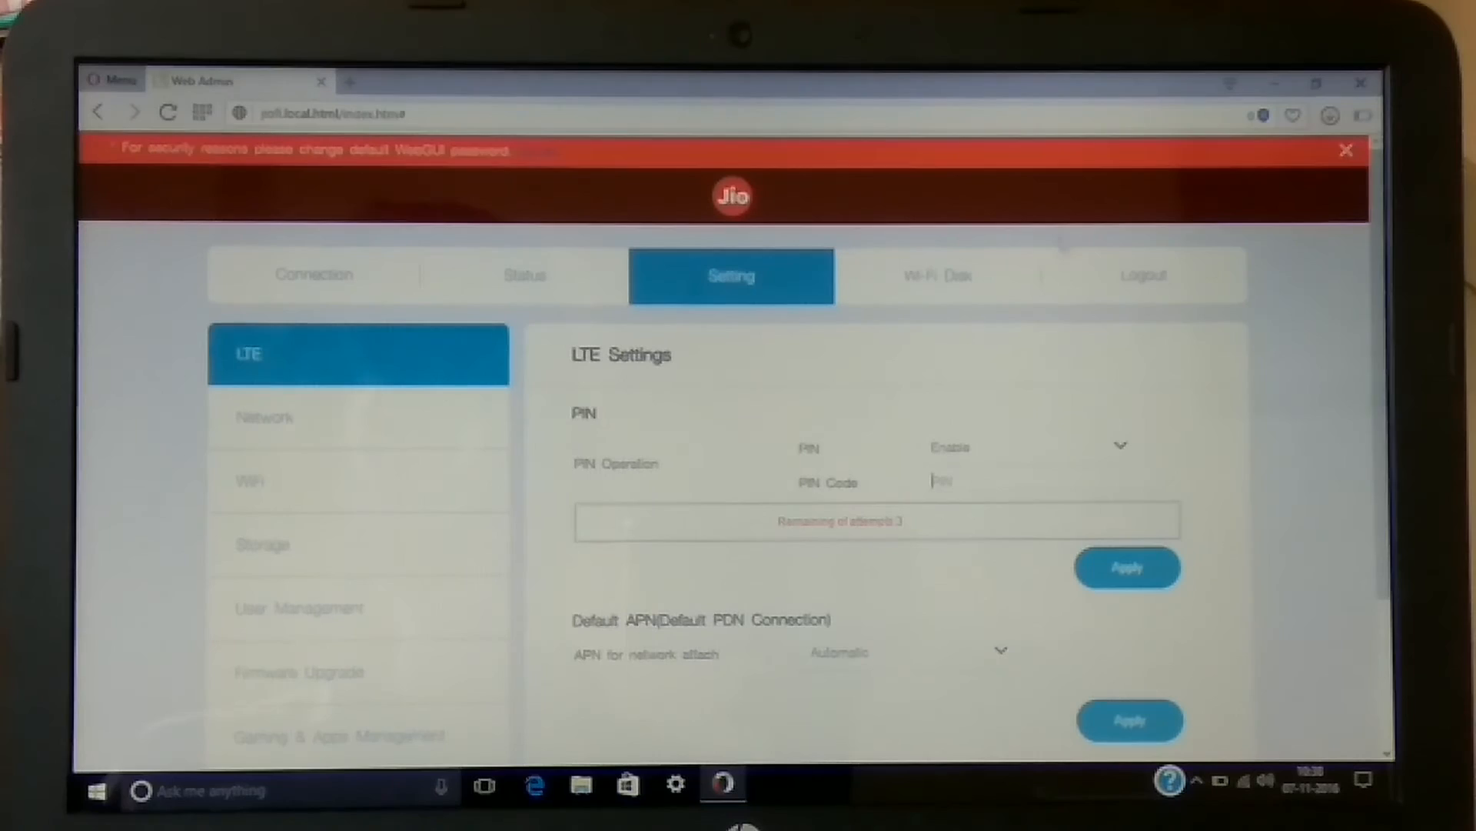
left_click(523, 275)
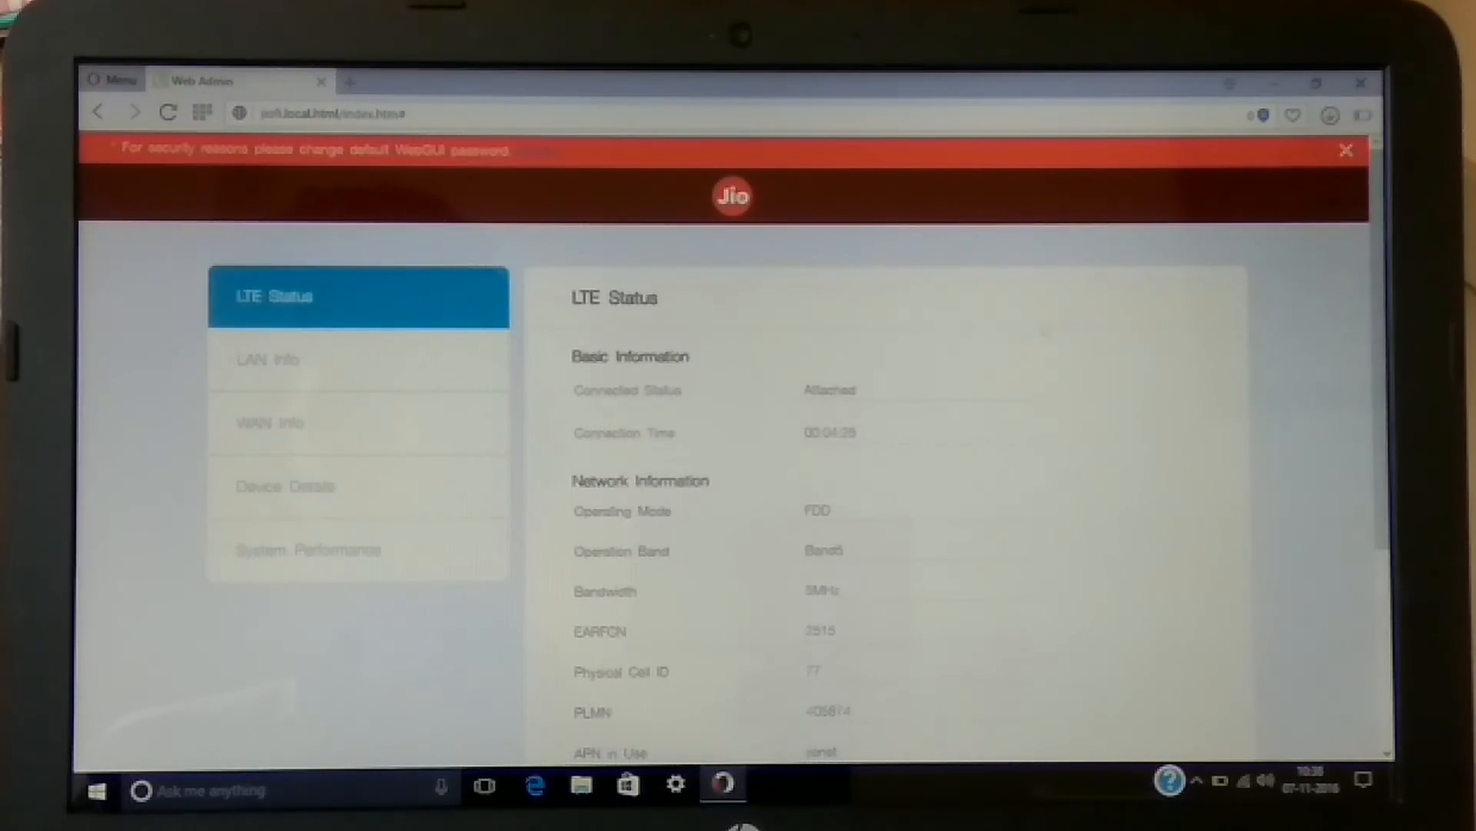